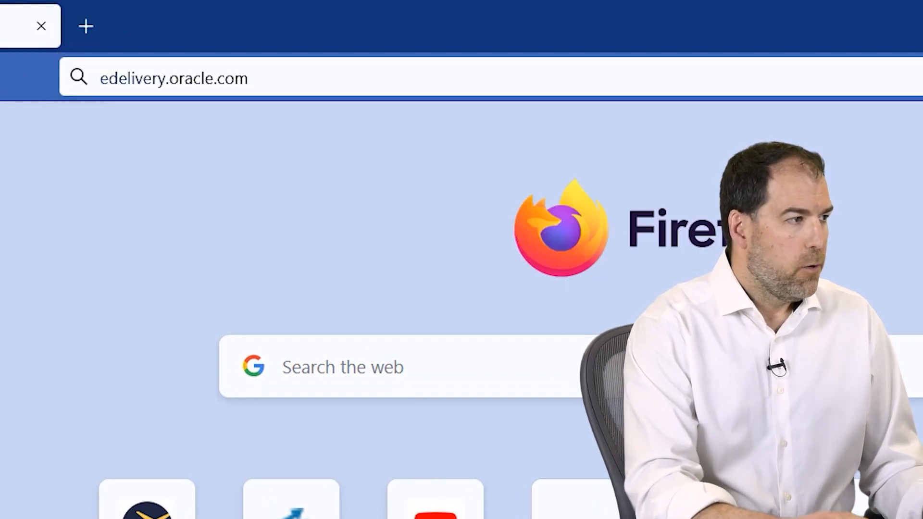
# - Load edelivery.oracle.com in Firefox and sign in to Oracle Software Delivery Cloud
pyautogui.press('Enter')
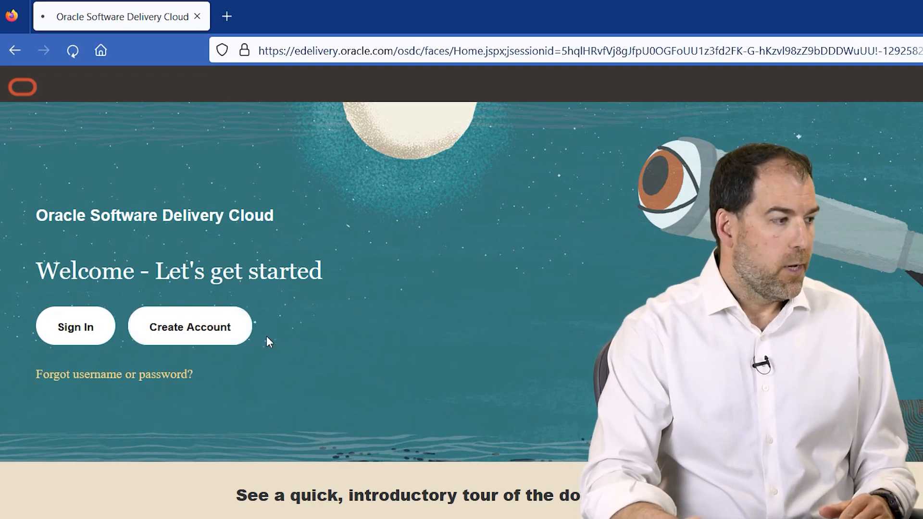
pyautogui.click(190, 326)
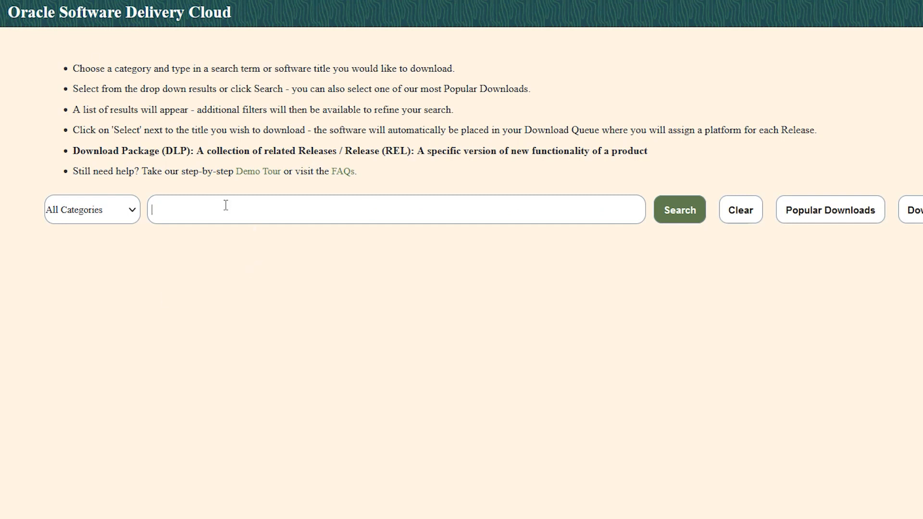
# - Search 'prim' and pick Primavera P6 Professional Project Management, listing 23 downloads
pyautogui.write('primavera p6')
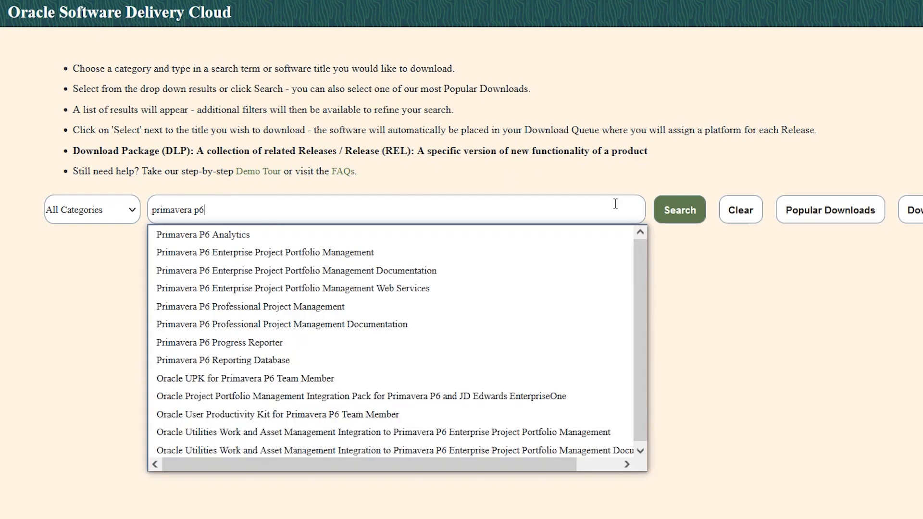
pyautogui.moveTo(250, 307)
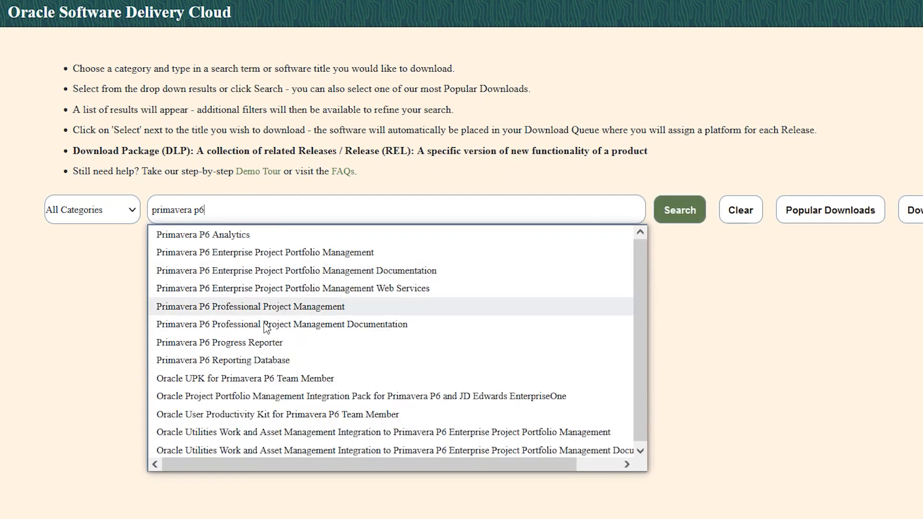
pyautogui.moveTo(200, 316)
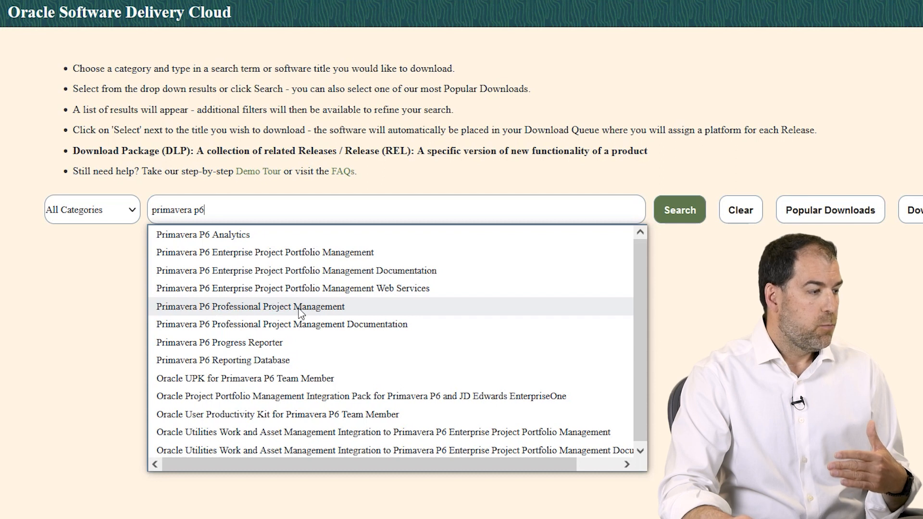
pyautogui.click(249, 307)
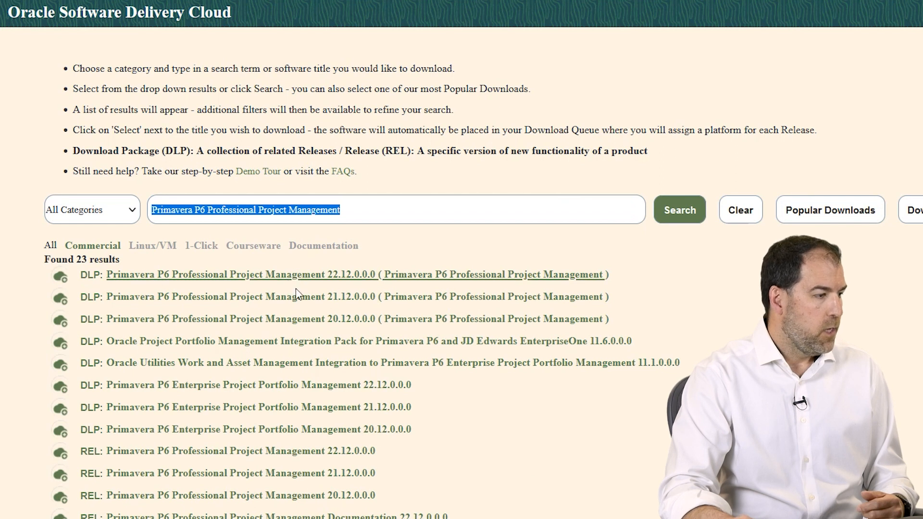
pyautogui.moveTo(343, 280)
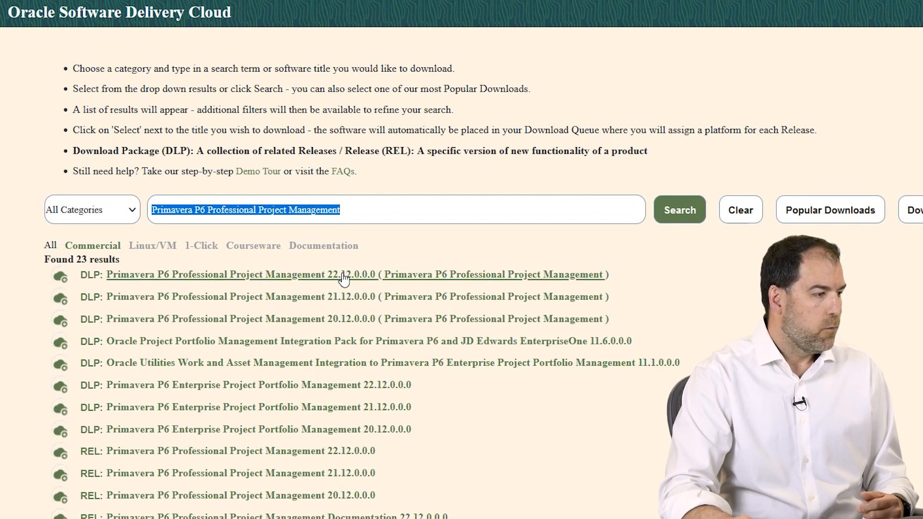
pyautogui.moveTo(337, 283)
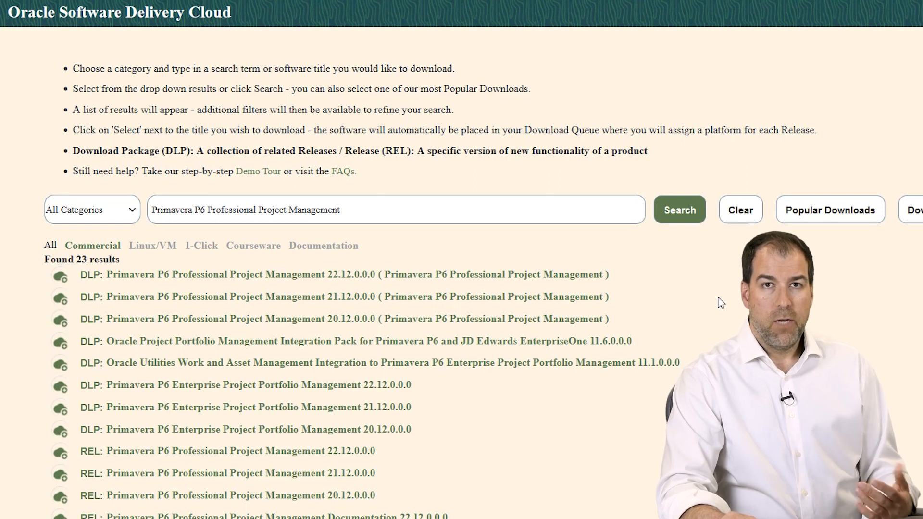
pyautogui.hscroll(3)
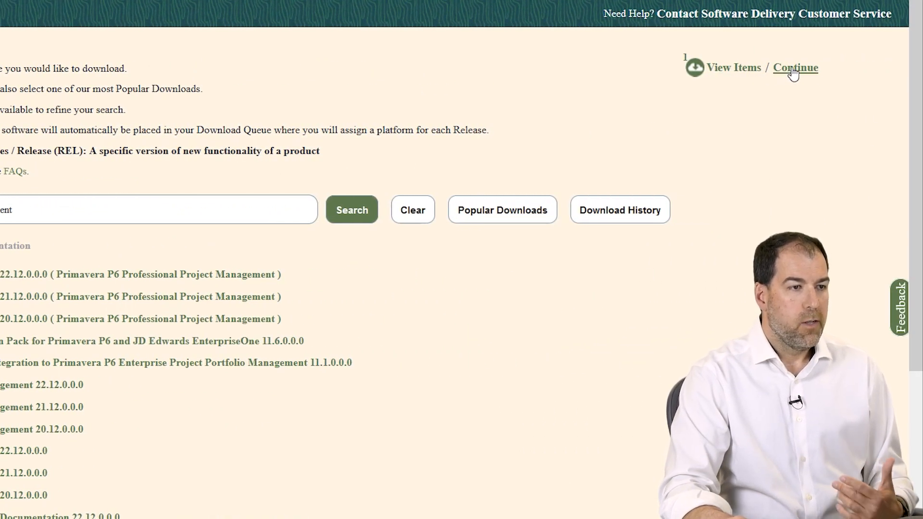
# - Queue only the P6 22.12 release, dropping Documentation, with Microsoft Windows x64 platform
pyautogui.click(794, 67)
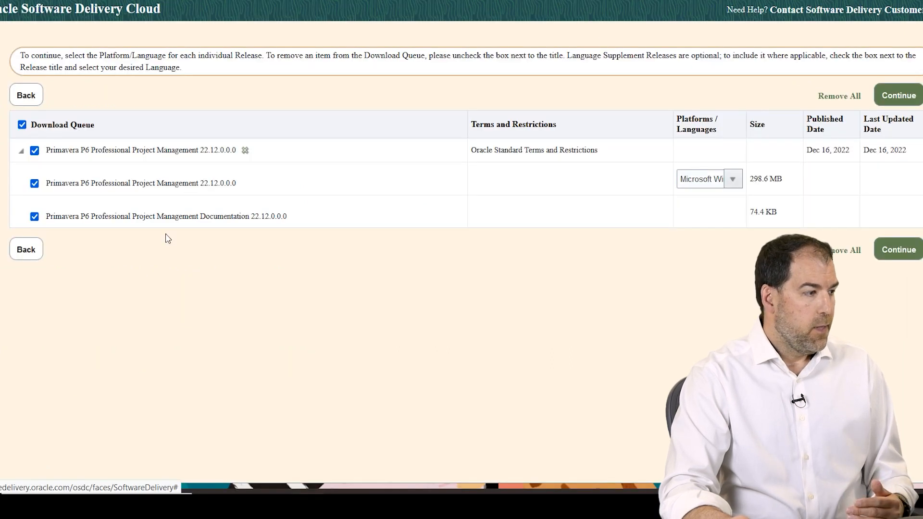
pyautogui.moveTo(321, 265)
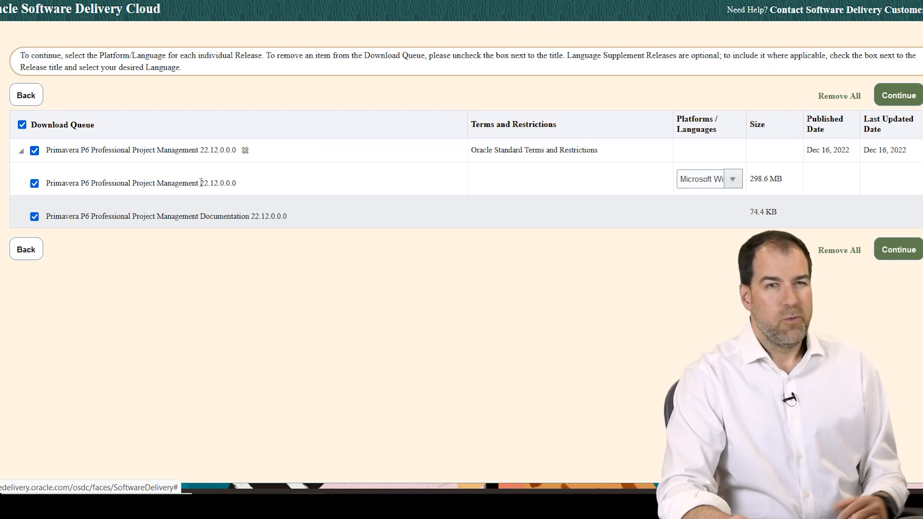
pyautogui.click(34, 216)
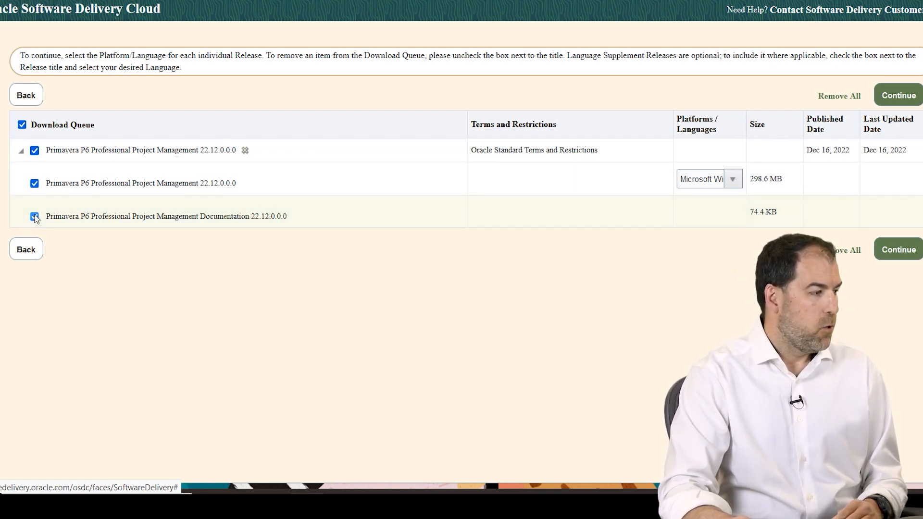
pyautogui.click(34, 216)
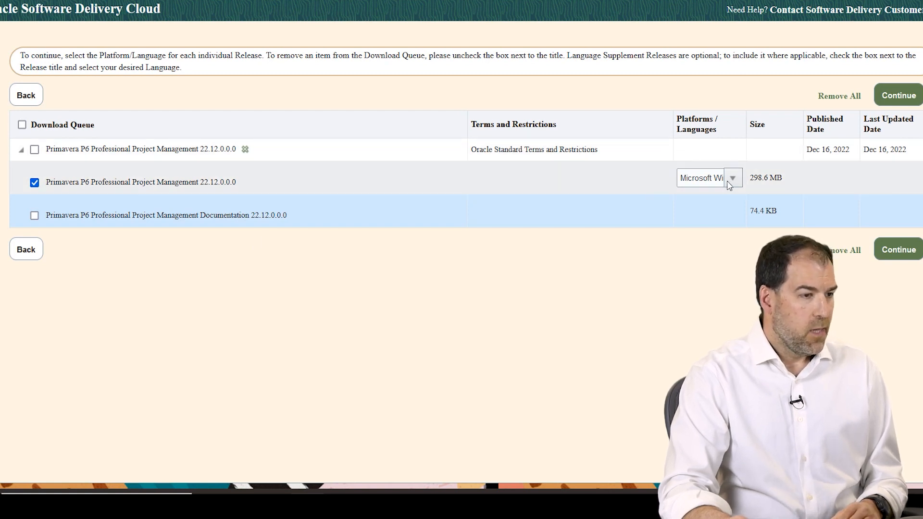
pyautogui.click(733, 177)
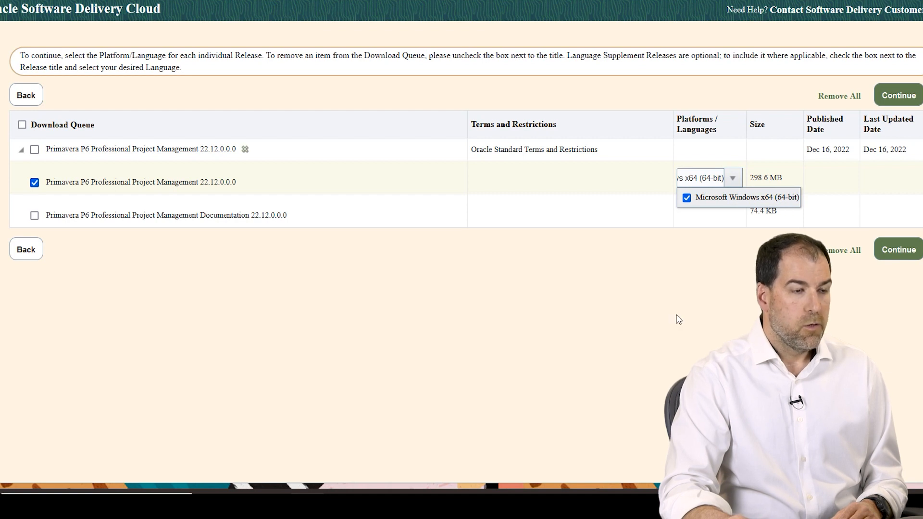
pyautogui.click(265, 188)
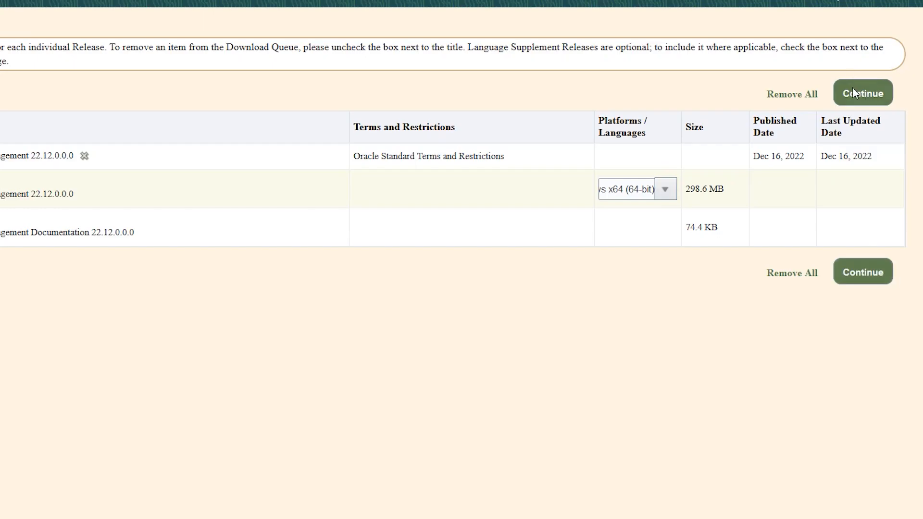
# - Accept the Oracle License Agreement to reach the three Windows x64 zip files
pyautogui.click(862, 93)
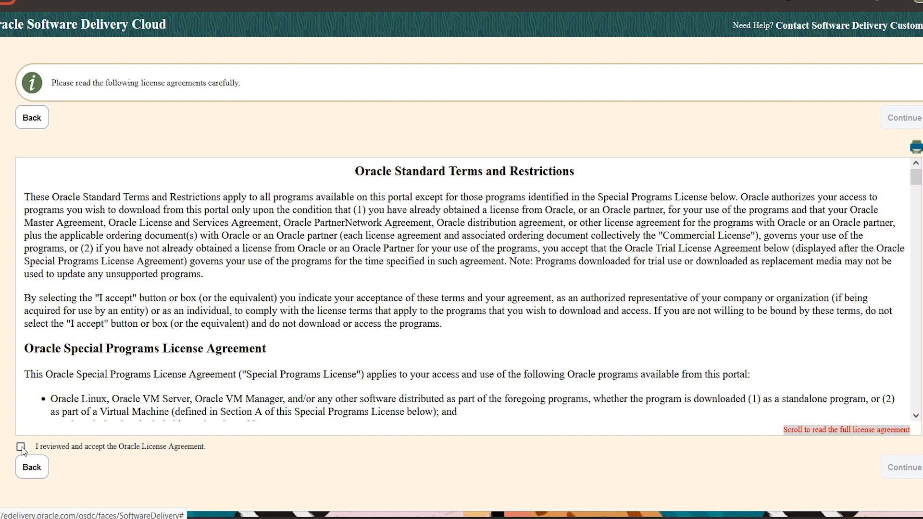
pyautogui.click(20, 446)
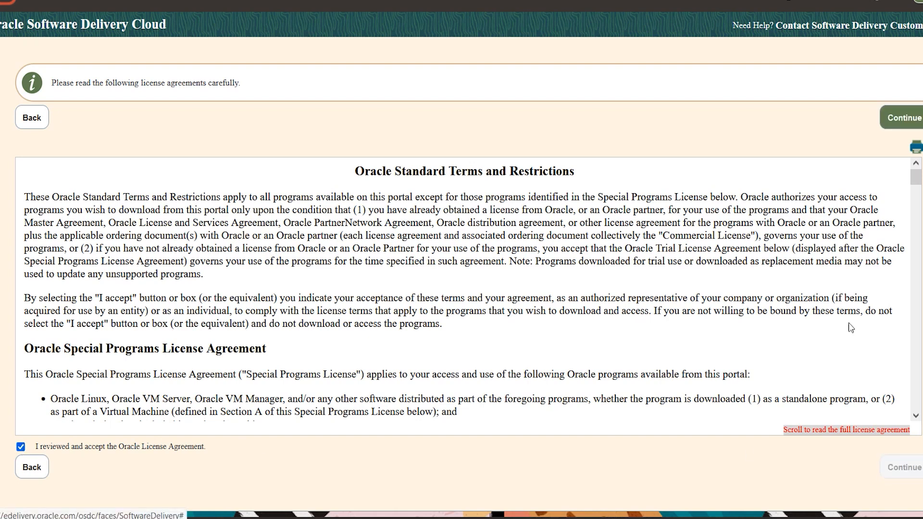
pyautogui.click(904, 118)
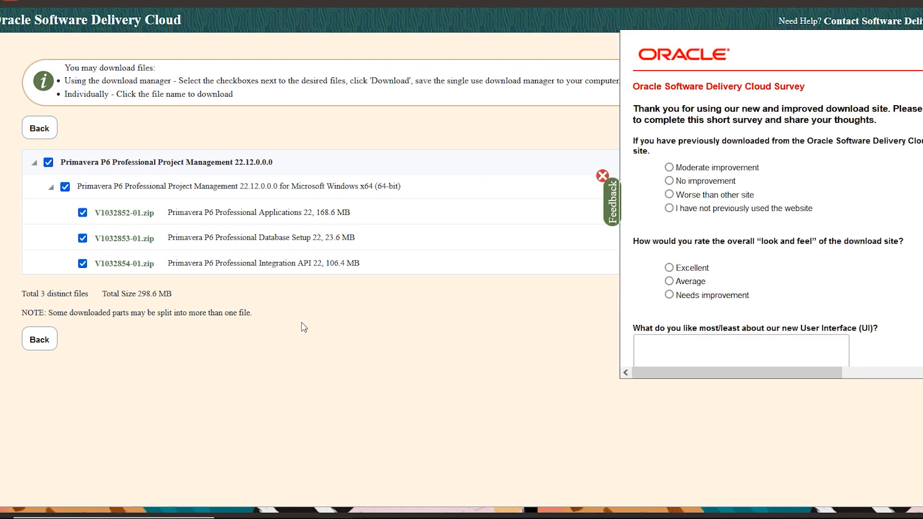
# - Dismiss the survey and save the V1032852-01.zip Applications file via Save Link As
pyautogui.click(601, 176)
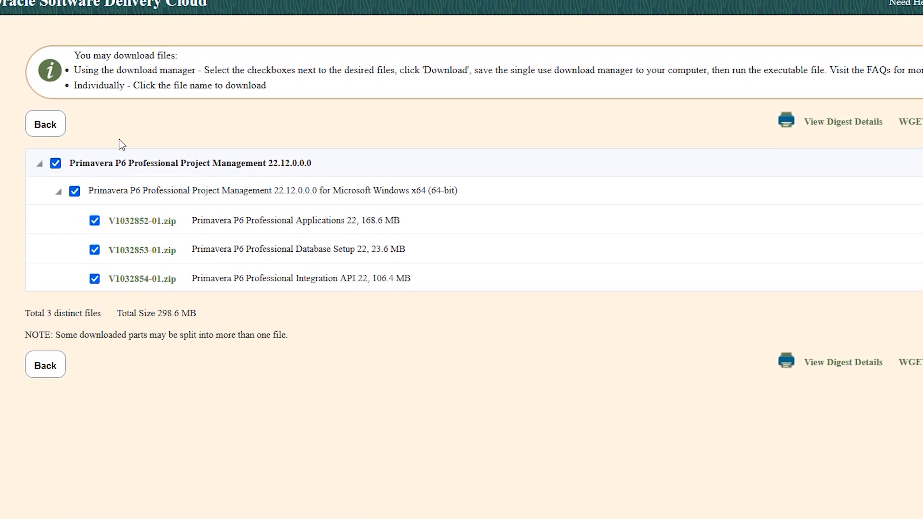
pyautogui.scroll(-3)
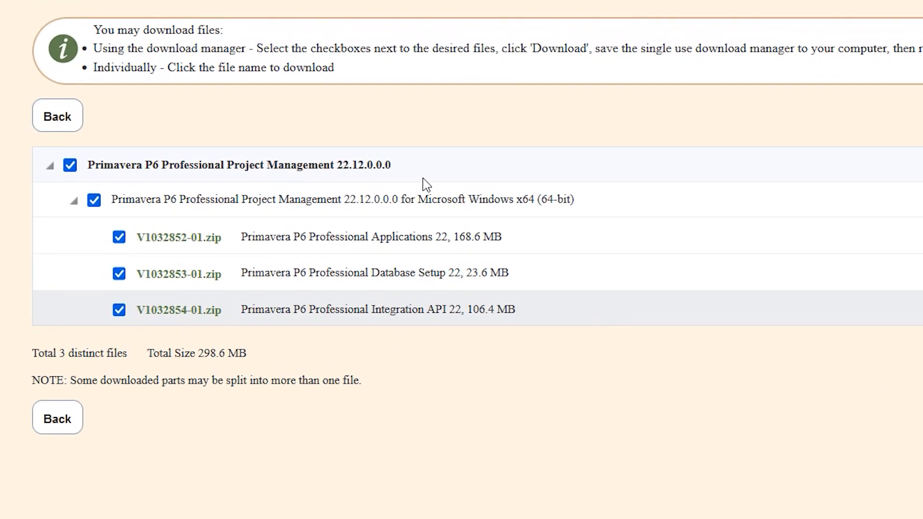
pyautogui.moveTo(318, 336)
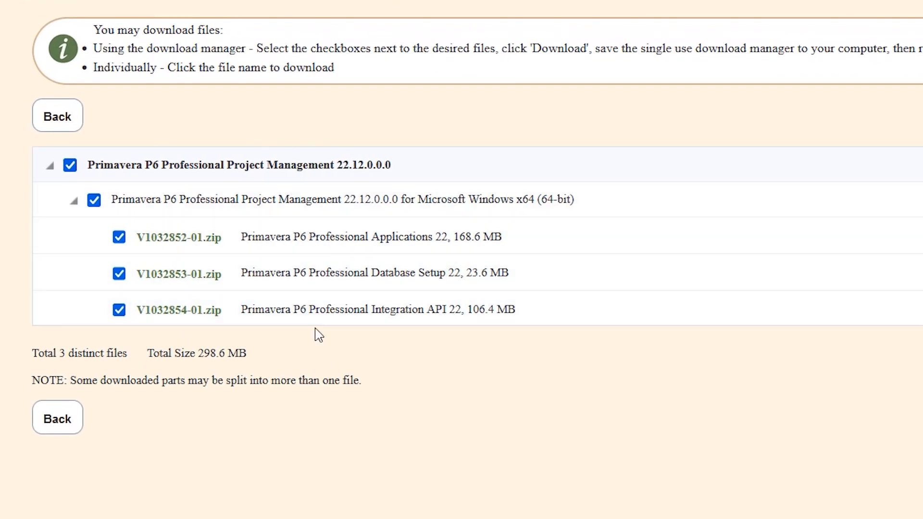
pyautogui.moveTo(374, 273)
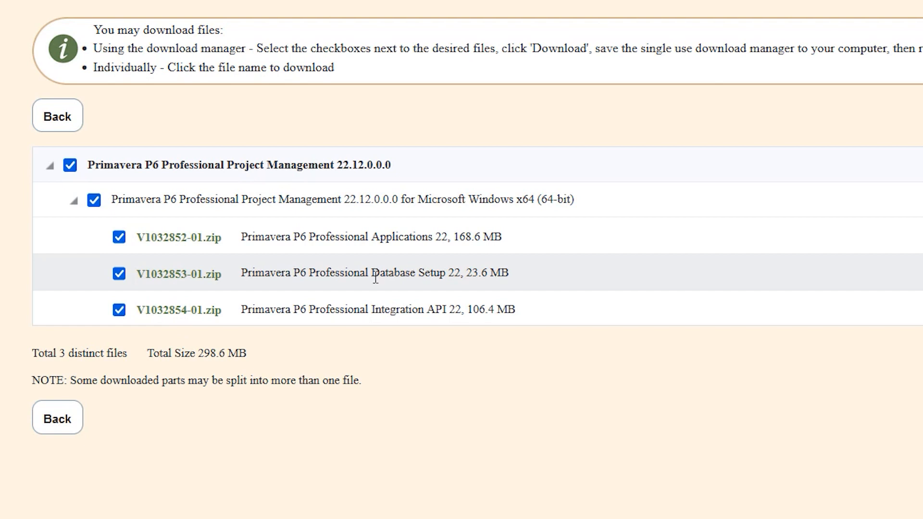
pyautogui.moveTo(477, 309)
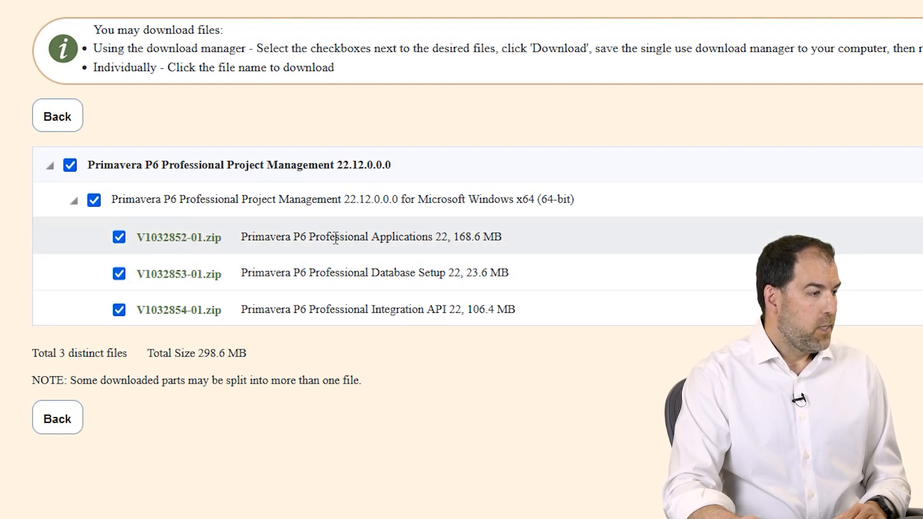
pyautogui.rightClick(178, 236)
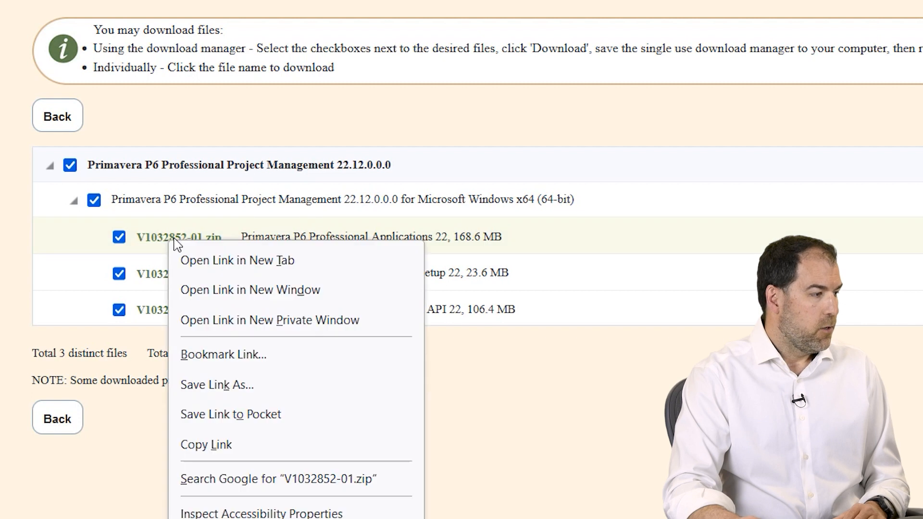
pyautogui.moveTo(253, 388)
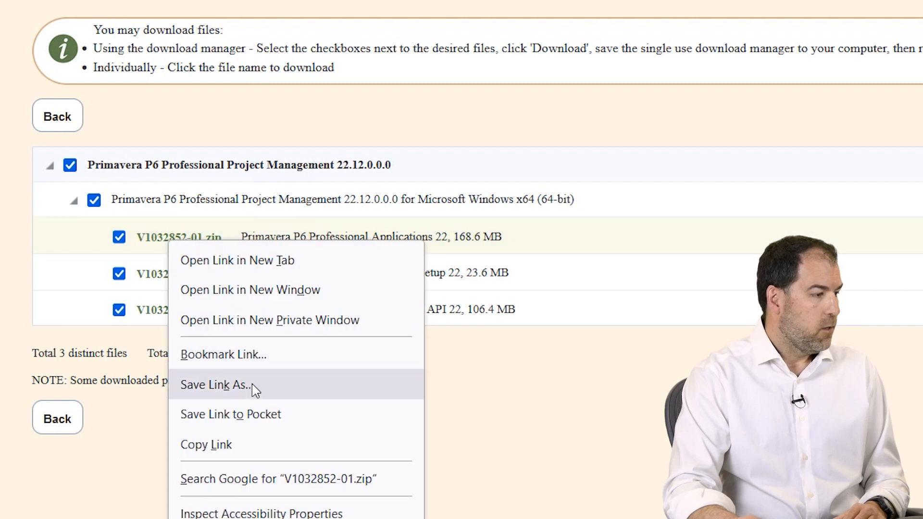
pyautogui.click(215, 385)
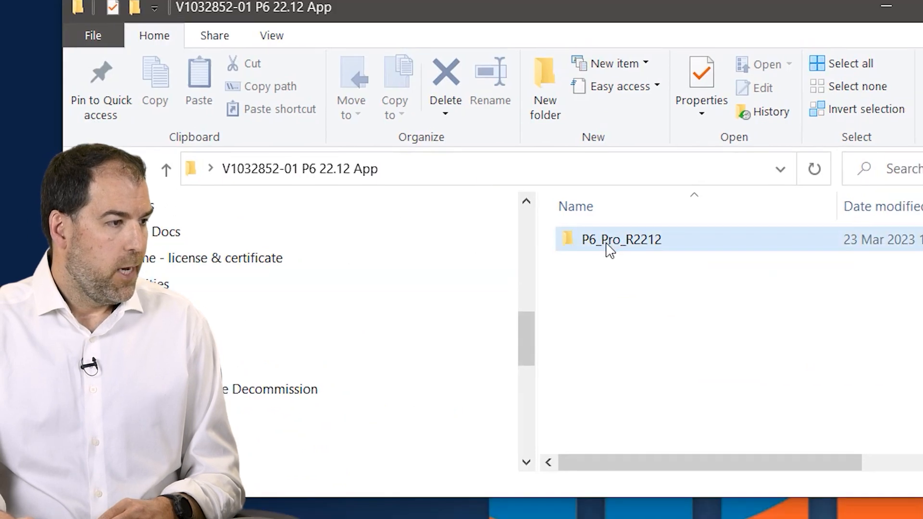
pyautogui.moveTo(622, 239)
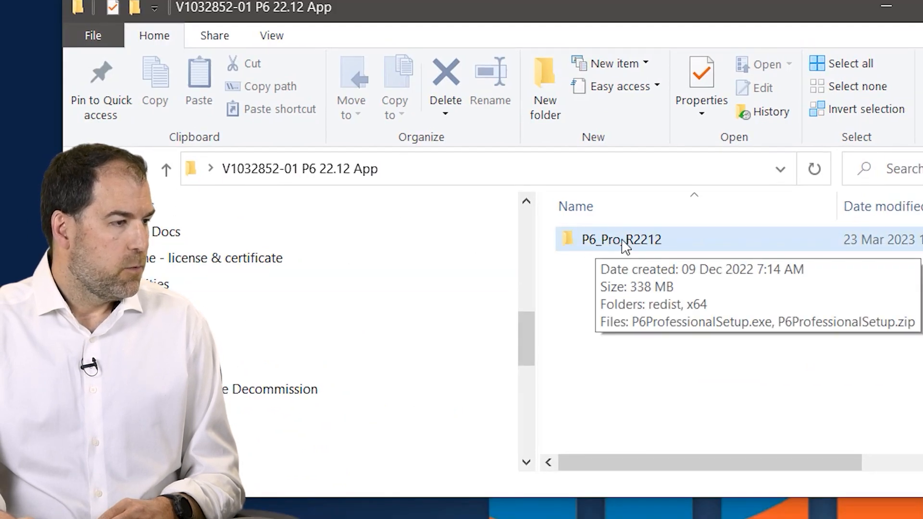
# - Open the P6_Pro_R2212 folder and launch P6ProfessionalSetup.exe
pyautogui.doubleClick(619, 239)
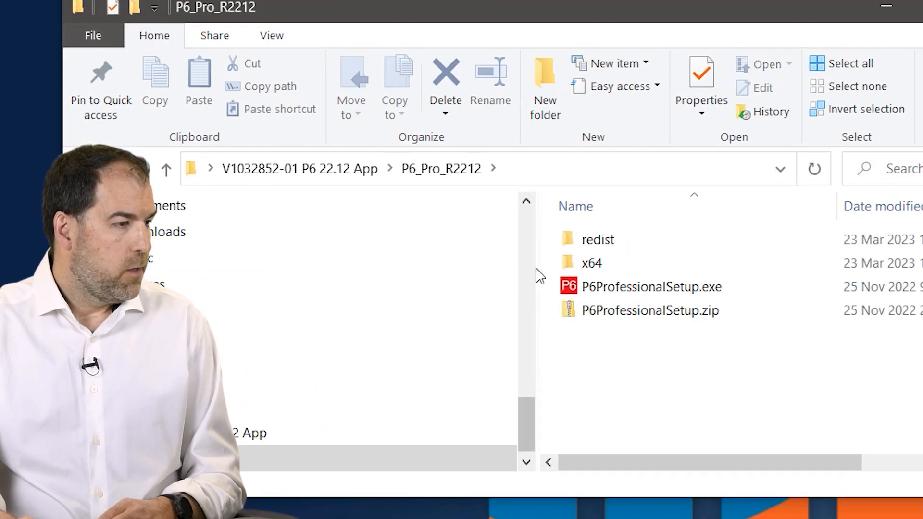
pyautogui.click(317, 287)
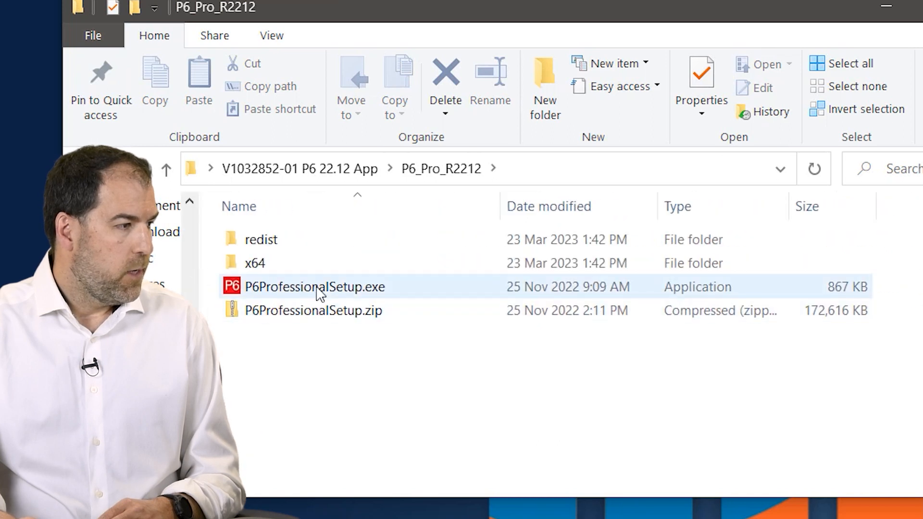
pyautogui.moveTo(314, 287)
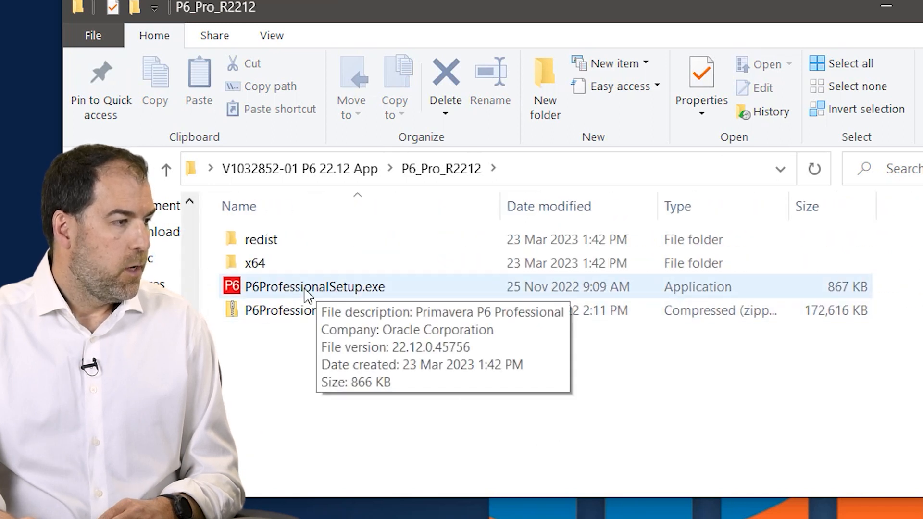
pyautogui.click(314, 287)
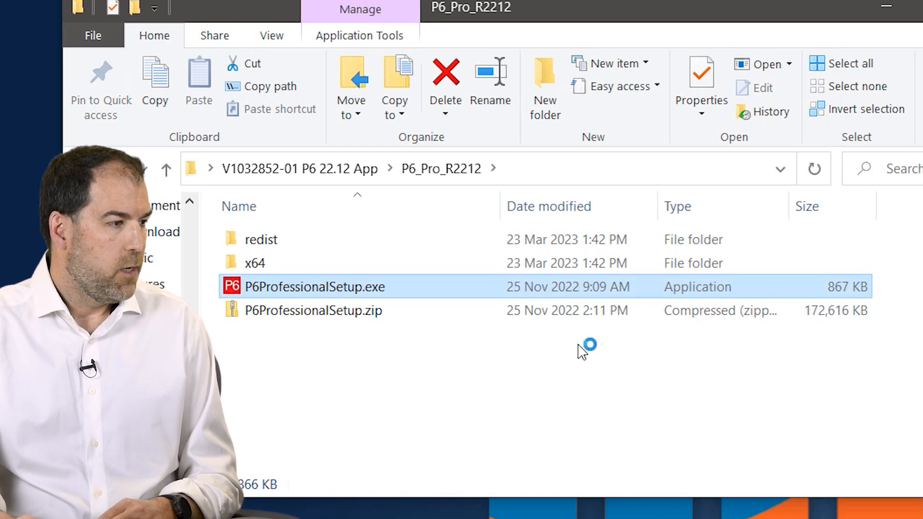
pyautogui.doubleClick(312, 286)
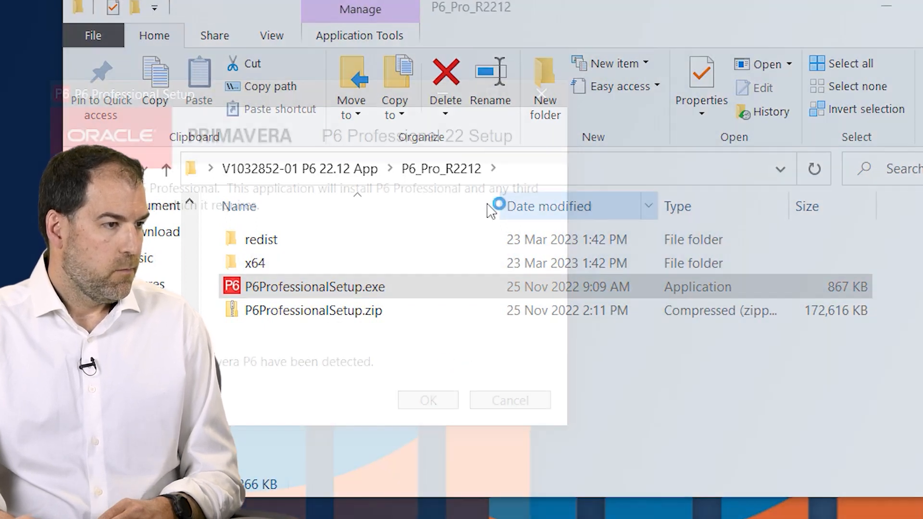
# - Install with Typical options, unticking Replace existing version to keep the old P6
pyautogui.doubleClick(314, 287)
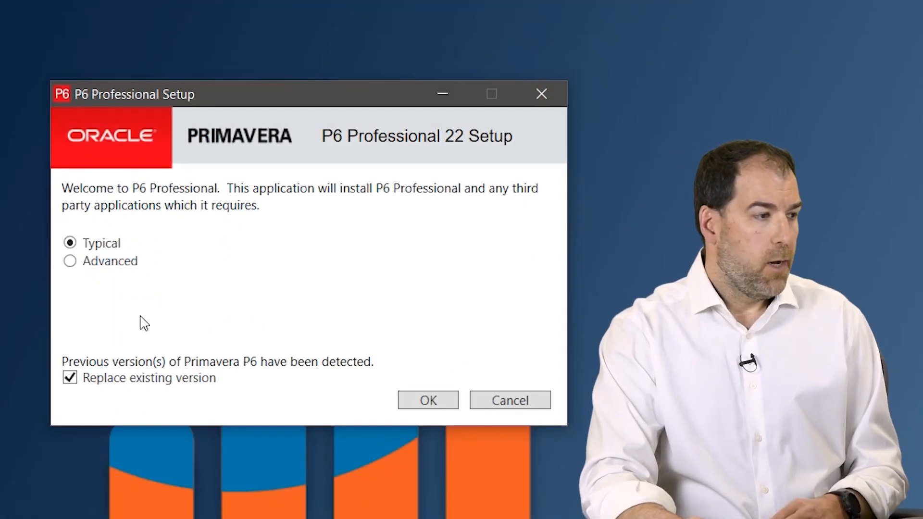
pyautogui.moveTo(130, 296)
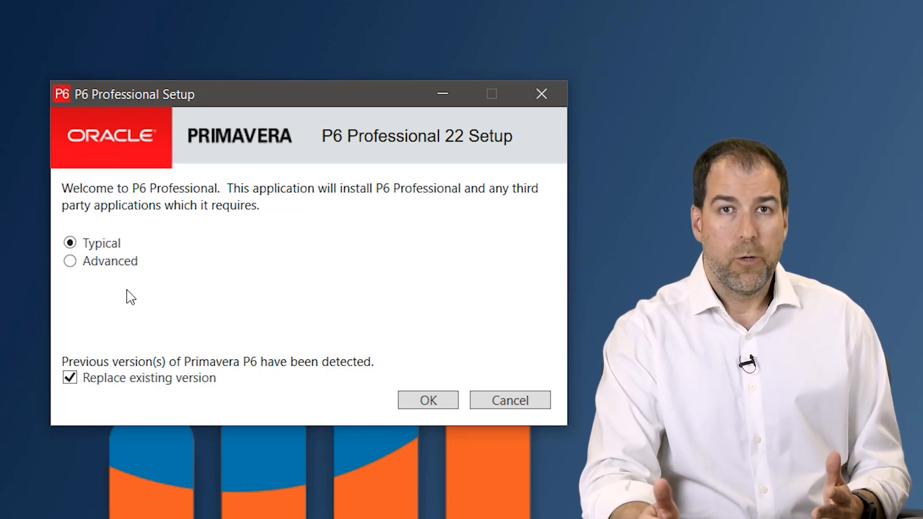
pyautogui.moveTo(167, 306)
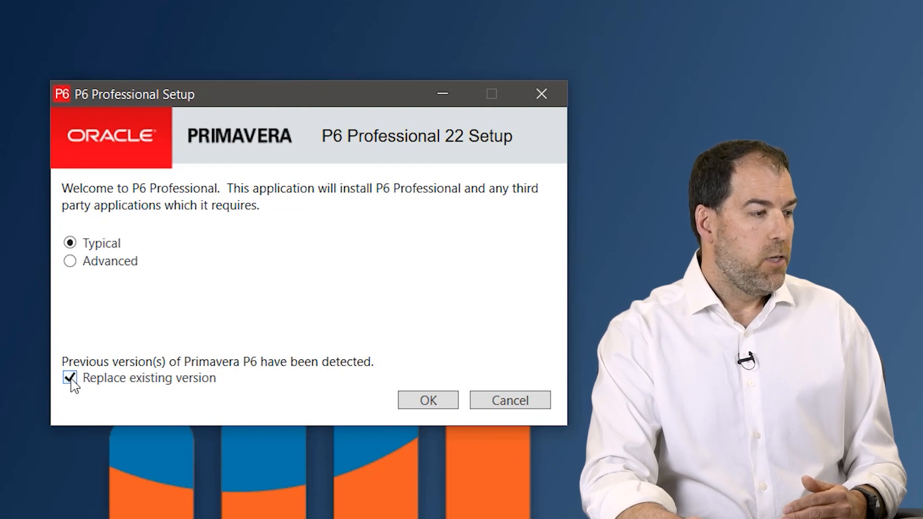
pyautogui.click(69, 377)
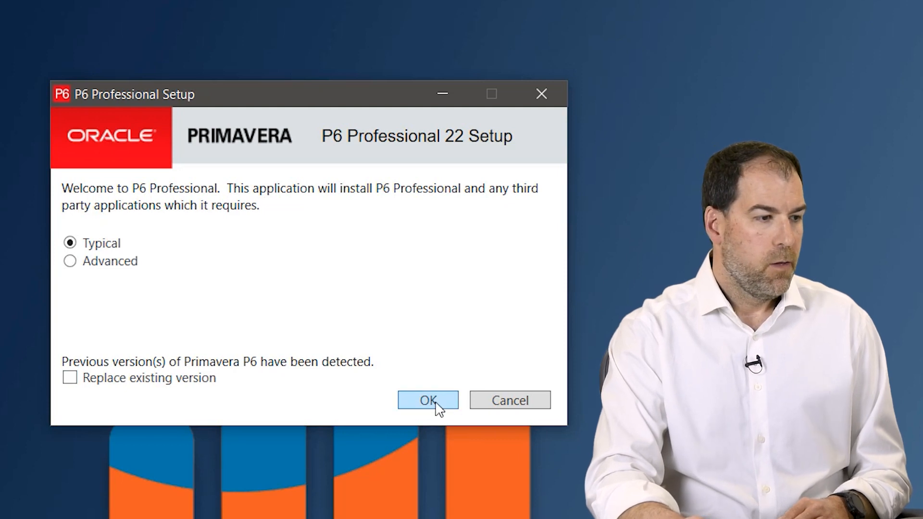
pyautogui.click(428, 401)
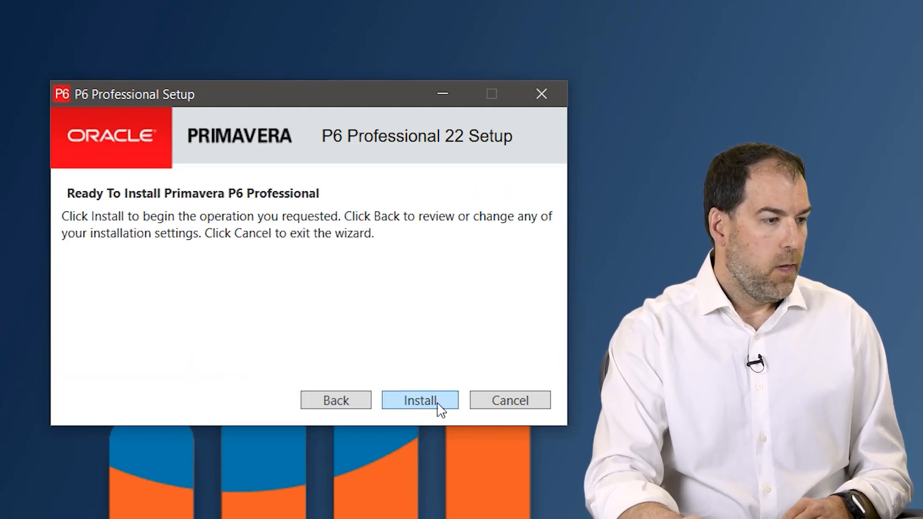
pyautogui.click(420, 401)
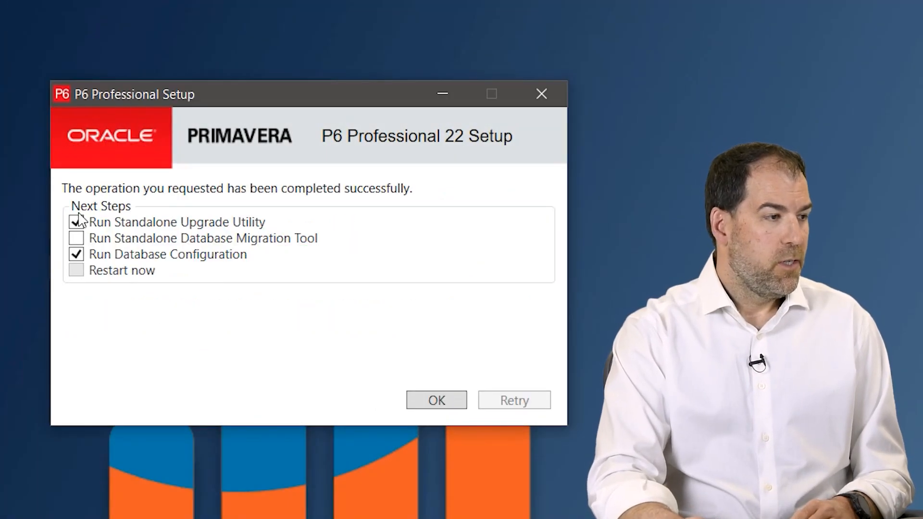
# - Untick Run Standalone Upgrade Utility and finish Setup with Database Configuration kept
pyautogui.click(76, 222)
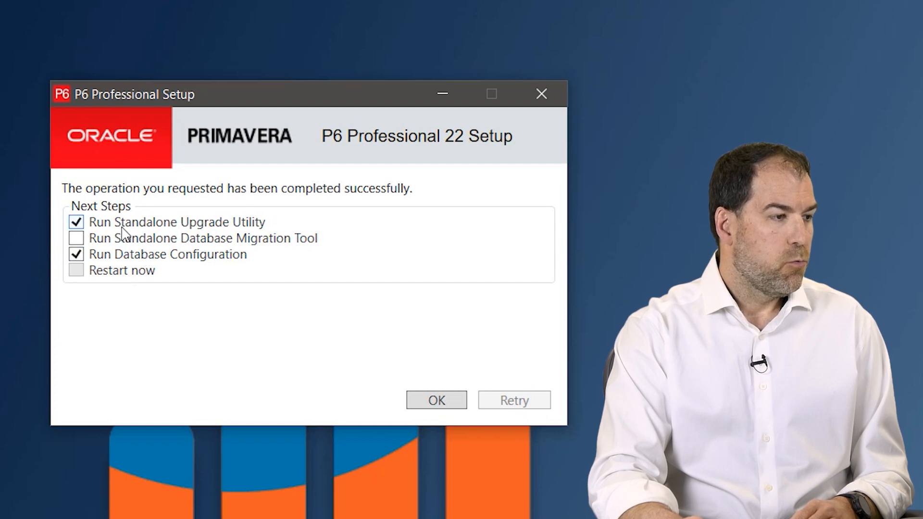
pyautogui.moveTo(270, 231)
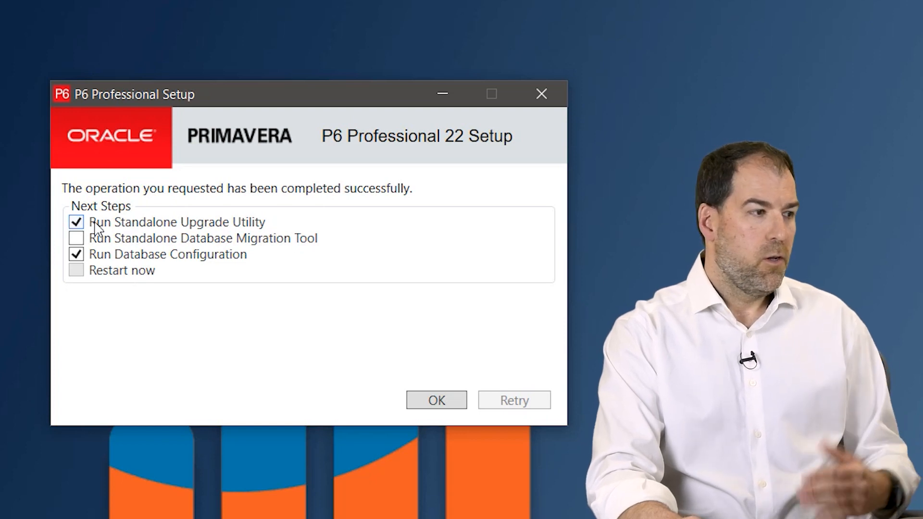
pyautogui.click(76, 222)
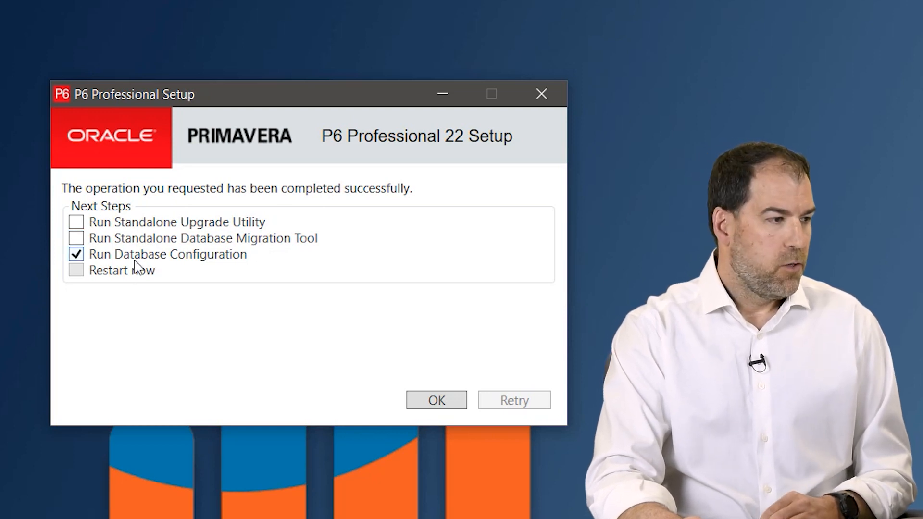
pyautogui.moveTo(165, 269)
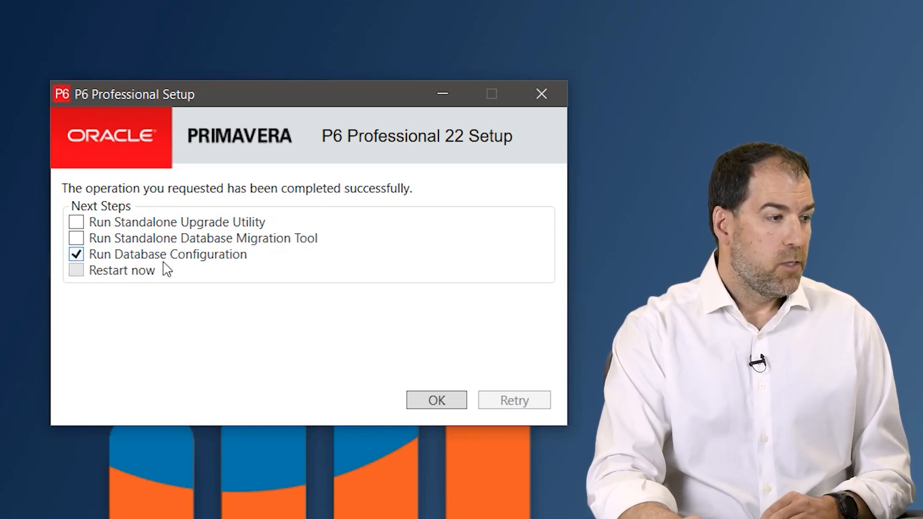
pyautogui.click(436, 401)
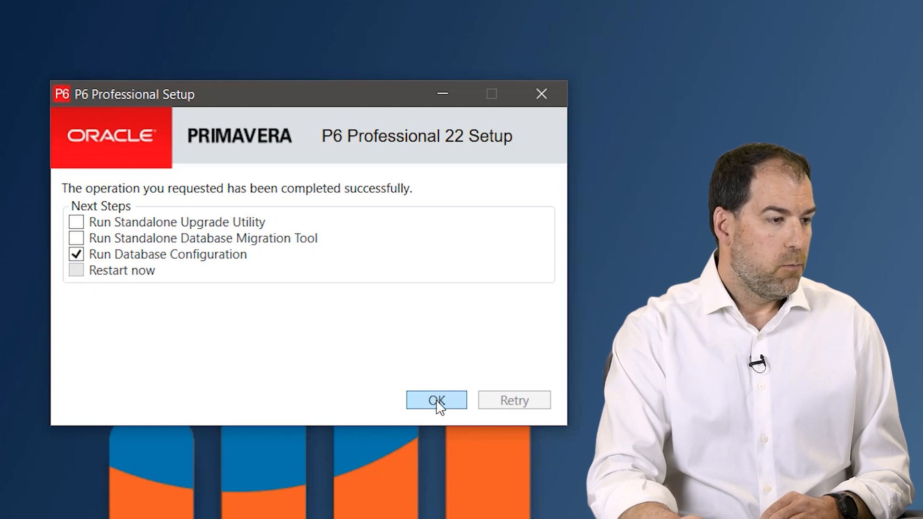
pyautogui.click(435, 400)
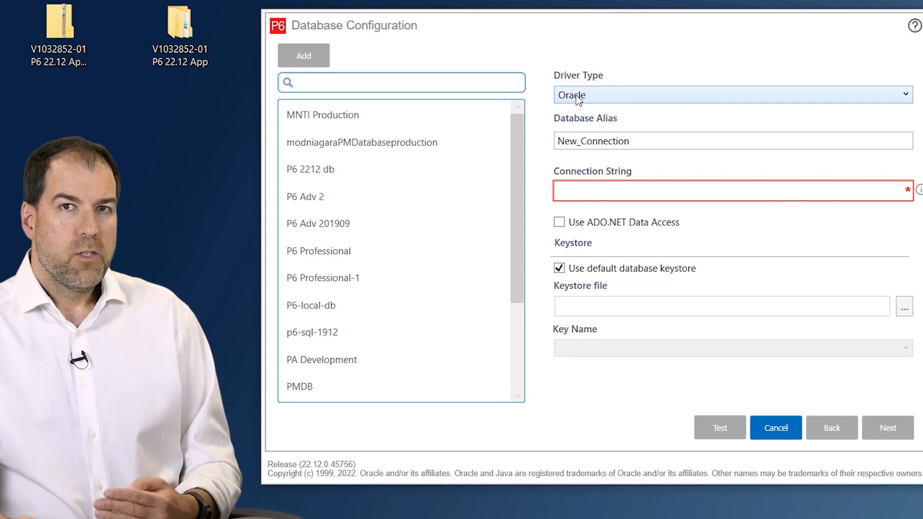
# - Choose P6 Professional Standalone (SQLite), add a new database, and alias it p6_2212
pyautogui.click(733, 95)
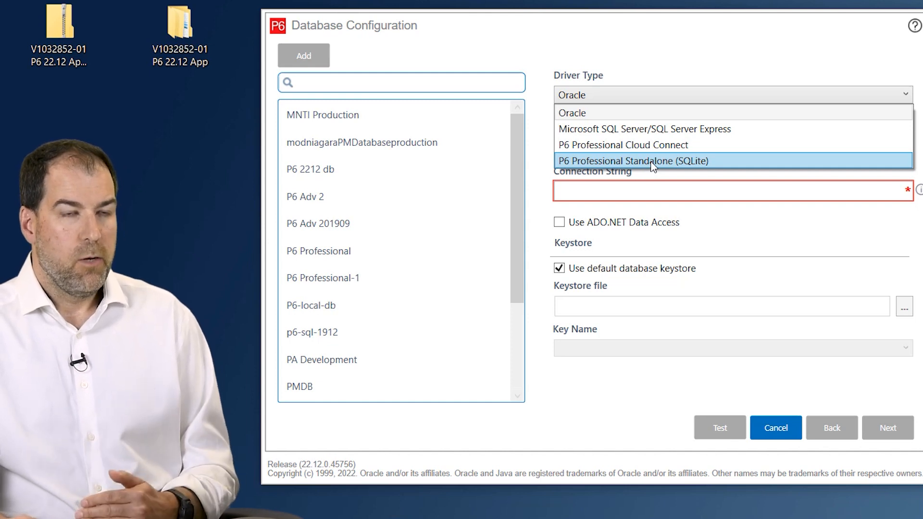
pyautogui.moveTo(695, 167)
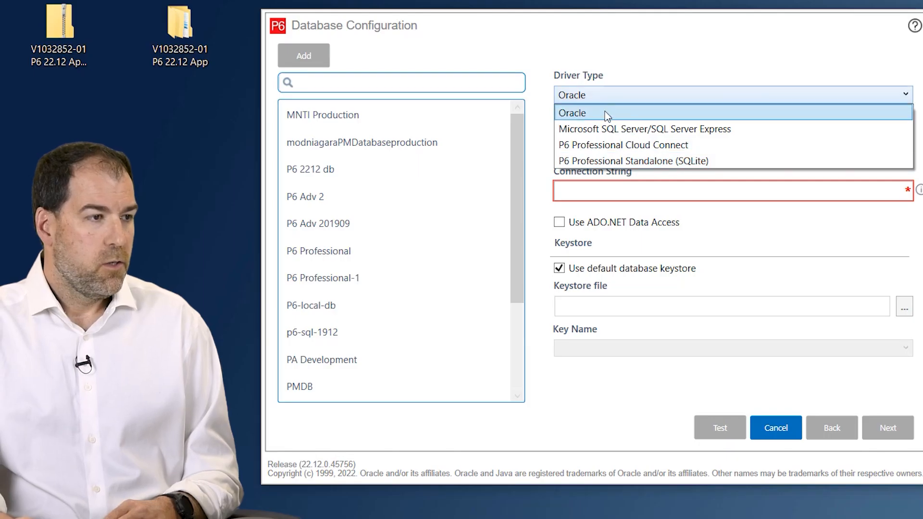
pyautogui.click(633, 161)
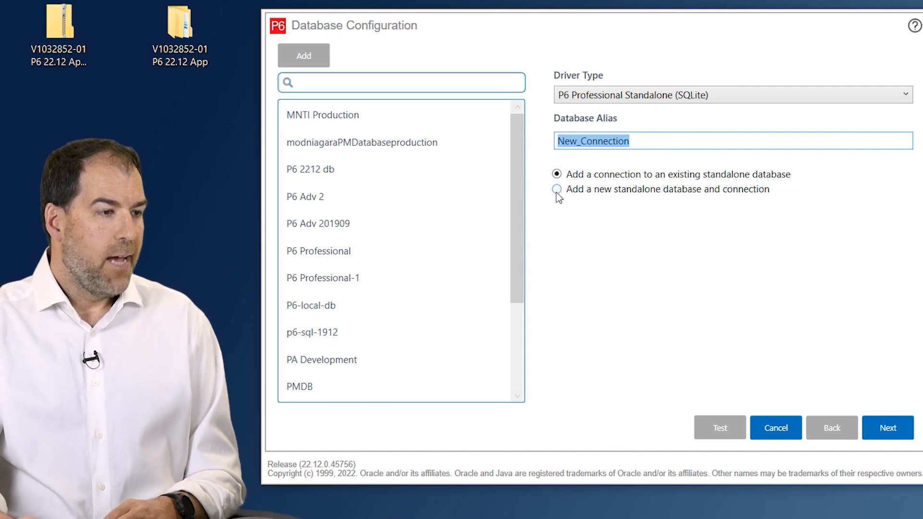
pyautogui.click(557, 189)
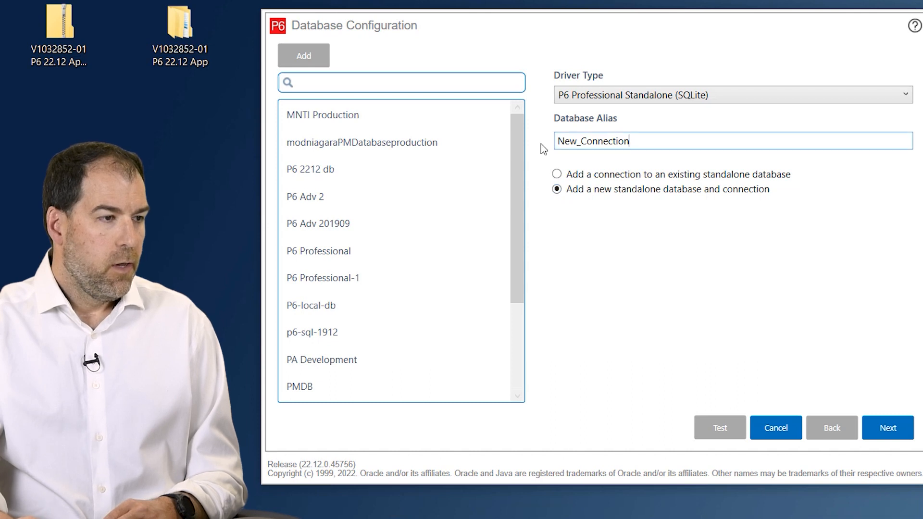
pyautogui.doubleClick(593, 141)
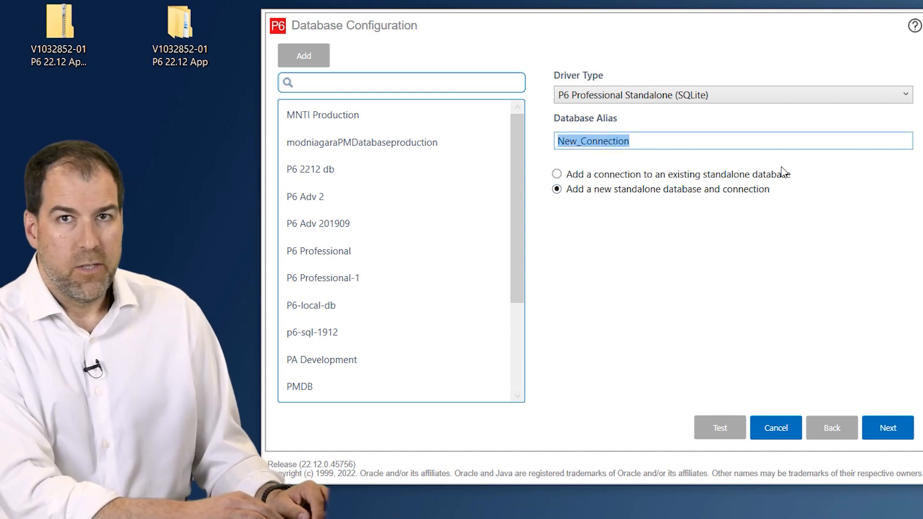
pyautogui.write('p6_')
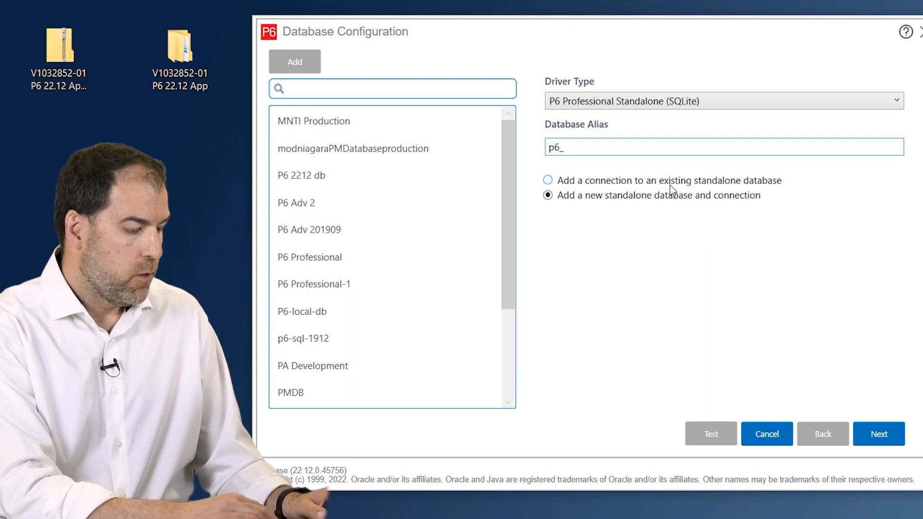
pyautogui.write('2212')
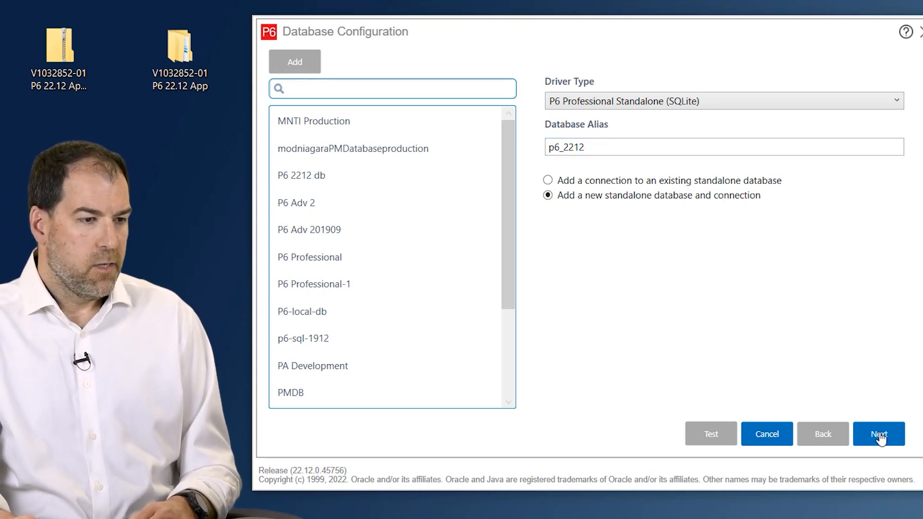
pyautogui.click(878, 433)
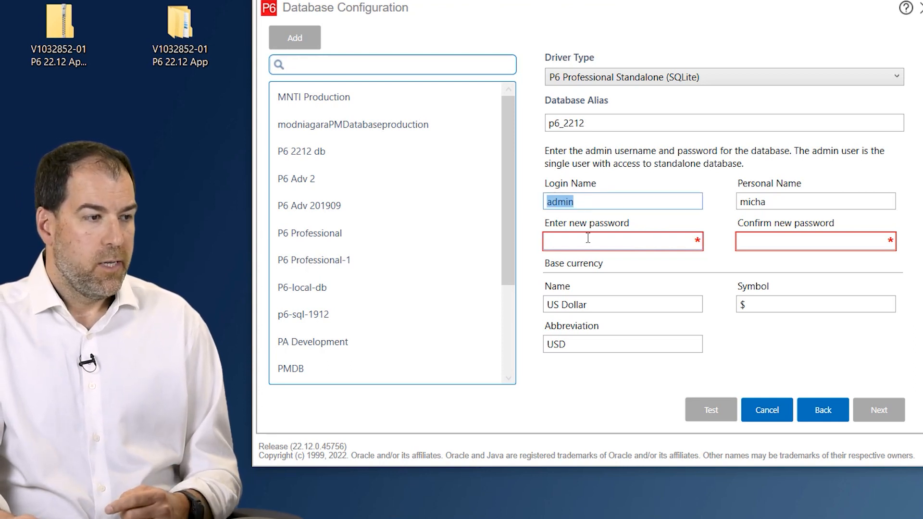
# - Enter and confirm the admin password, leaving US Dollar as base currency
pyautogui.click(601, 241)
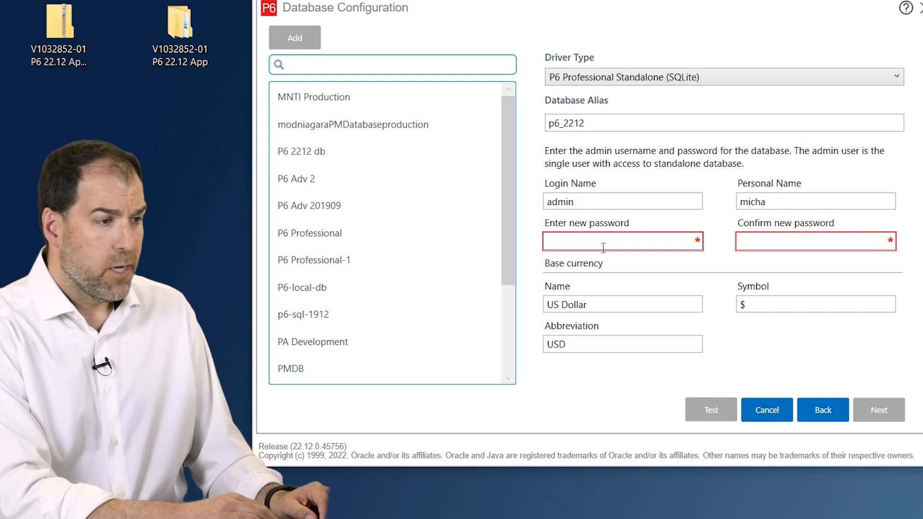
pyautogui.write('•••••')
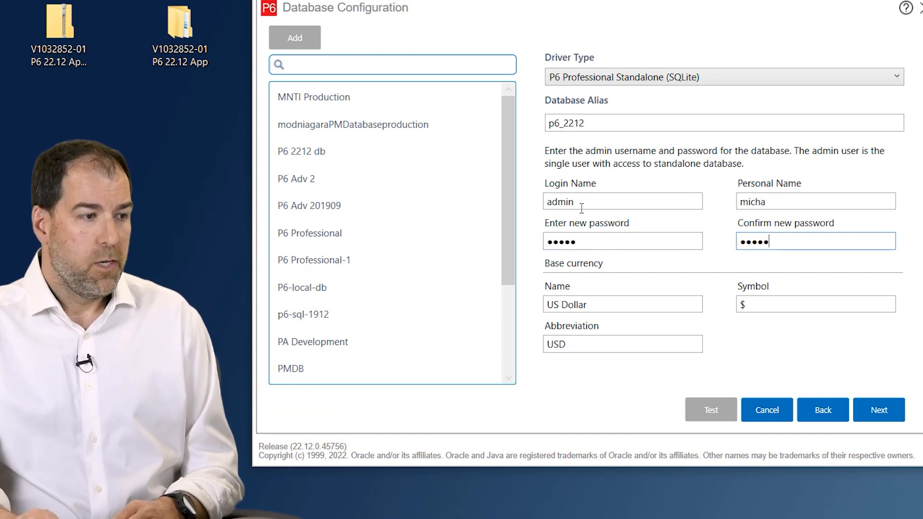
pyautogui.click(622, 304)
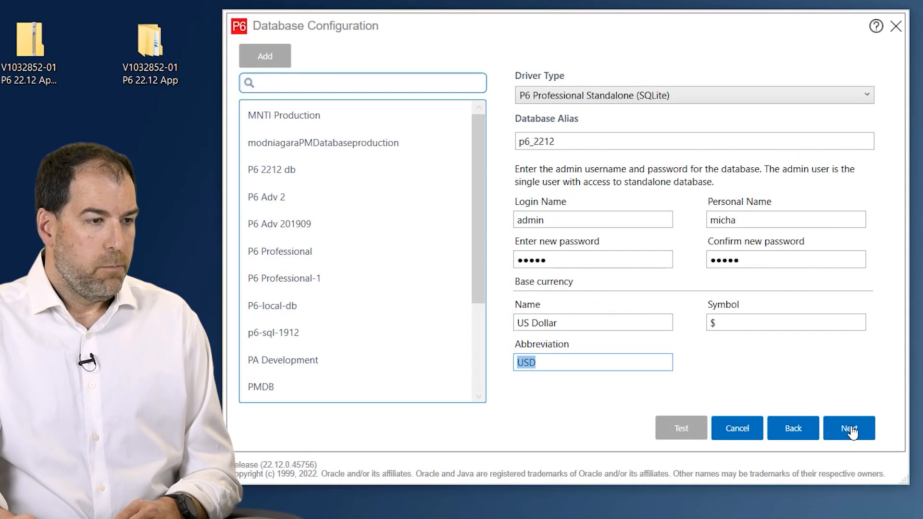
pyautogui.click(848, 428)
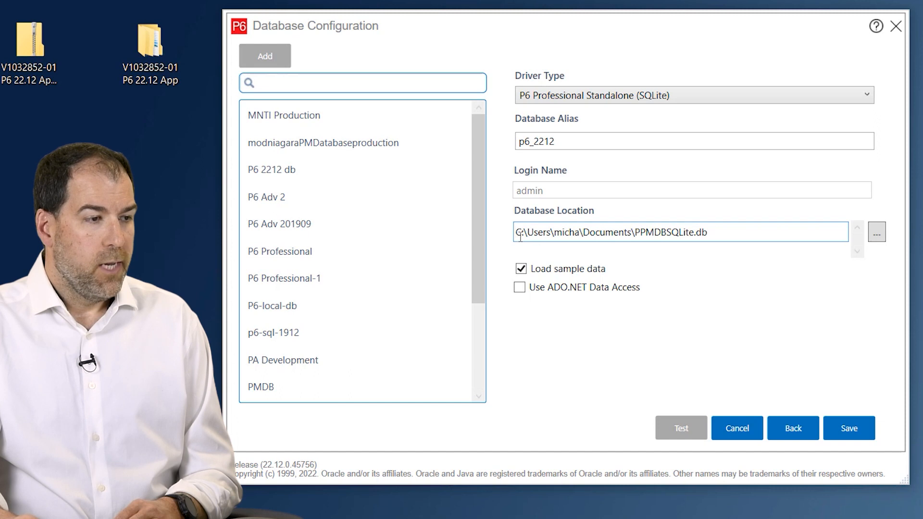
# - Rename the file to PPMDBSQLite-2212-demo.db, keep sample data loaded, and save the alias
pyautogui.tripleClick(612, 232)
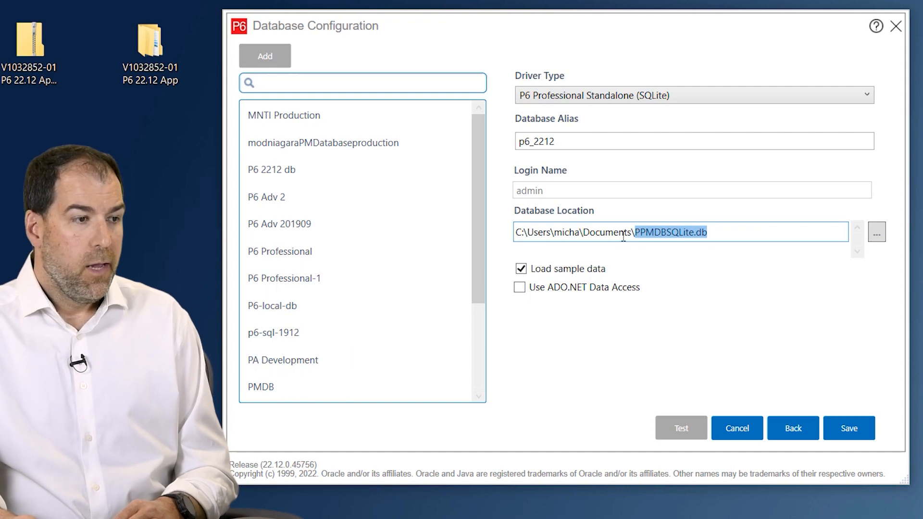
pyautogui.doubleClick(607, 232)
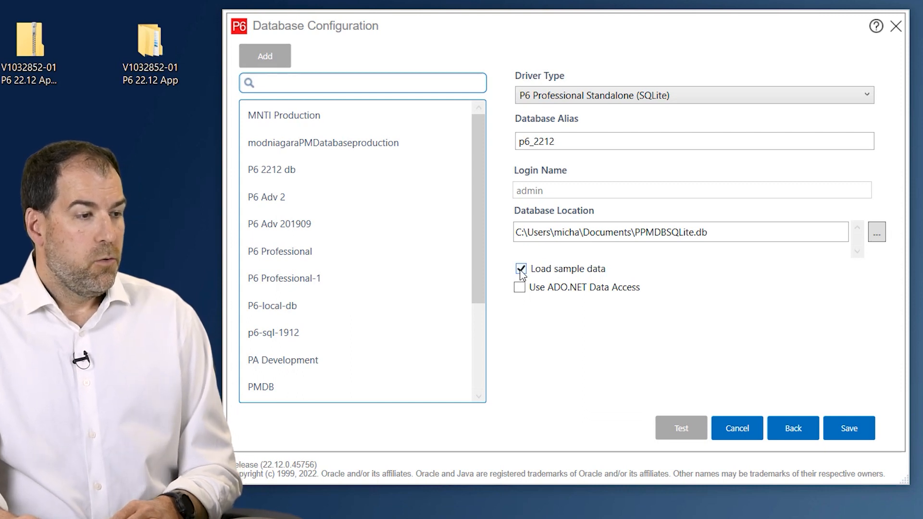
pyautogui.click(520, 269)
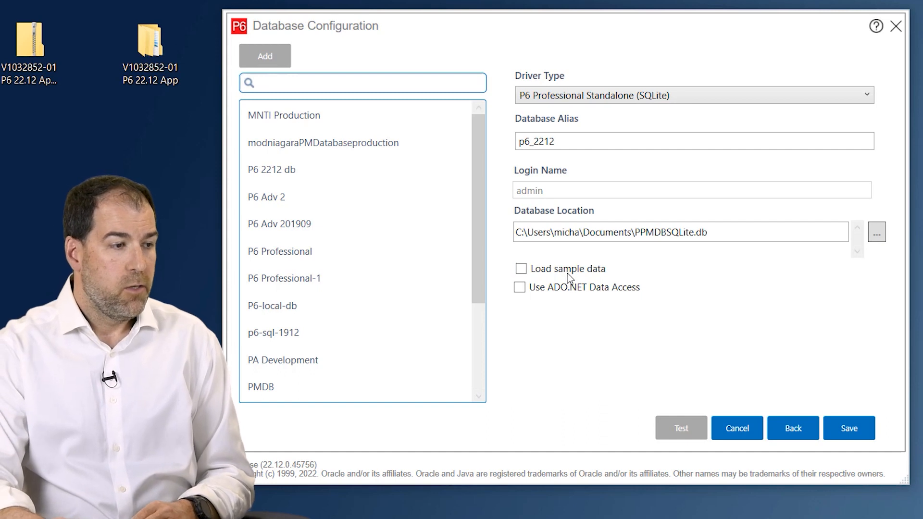
pyautogui.click(521, 268)
pyautogui.write('-2212-demo')
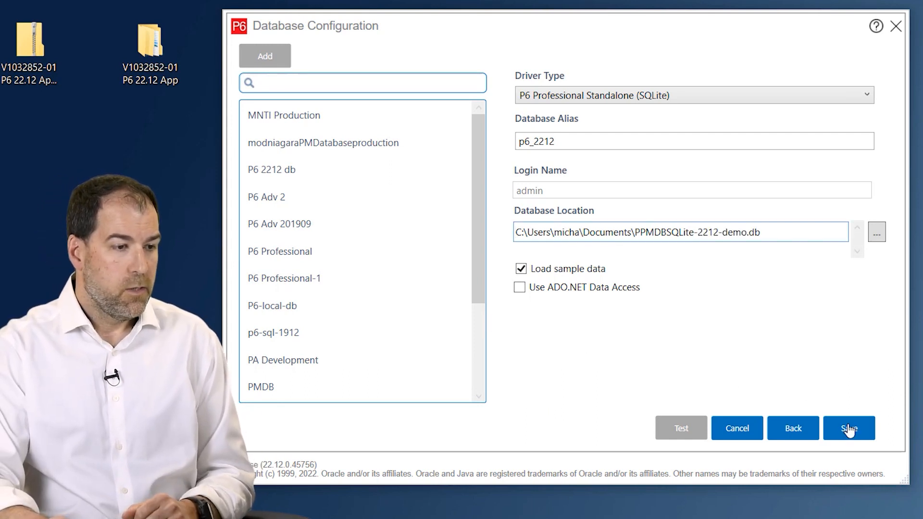
pyautogui.click(849, 427)
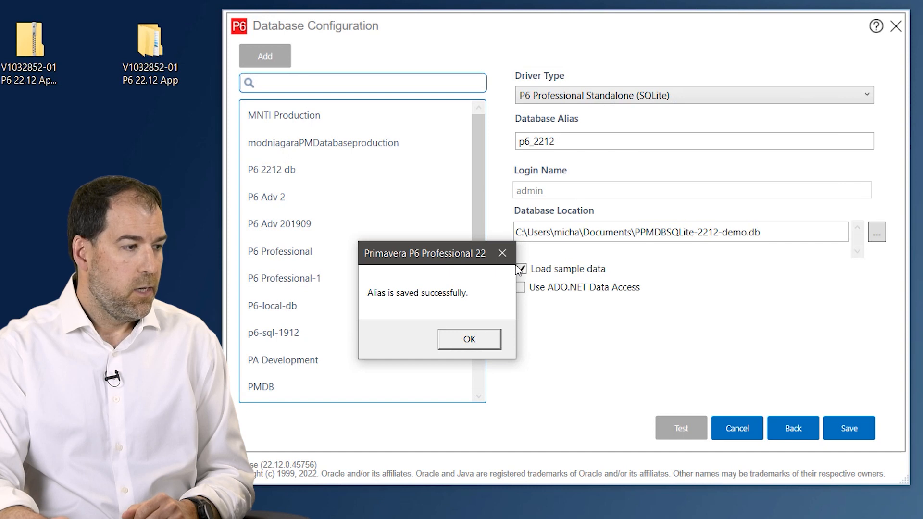
pyautogui.click(469, 338)
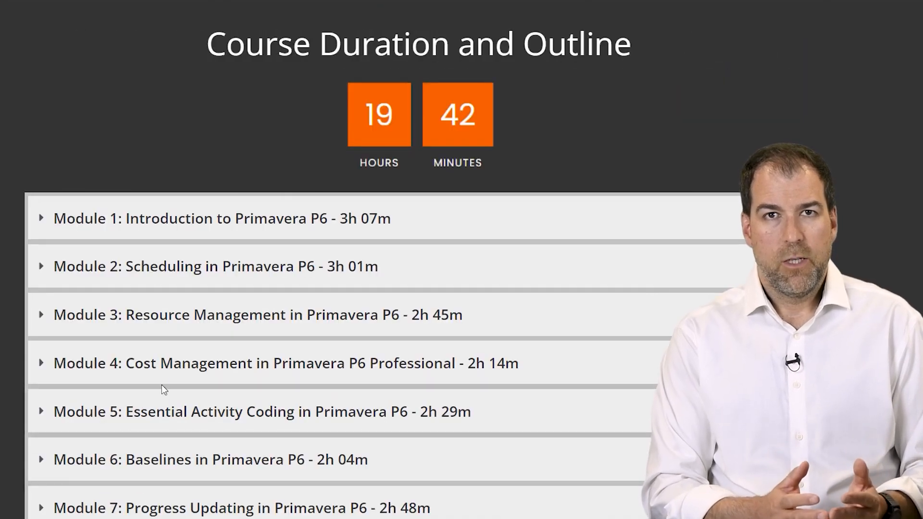
# - Show the Module 3 Resource Management lessons on Plant Academy, then bring up the Start menu
pyautogui.click(258, 315)
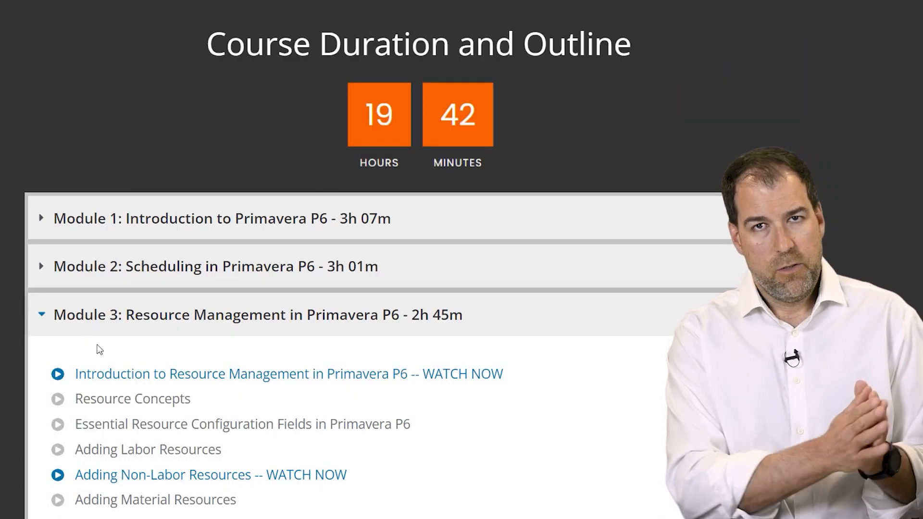
pyautogui.scroll(-3)
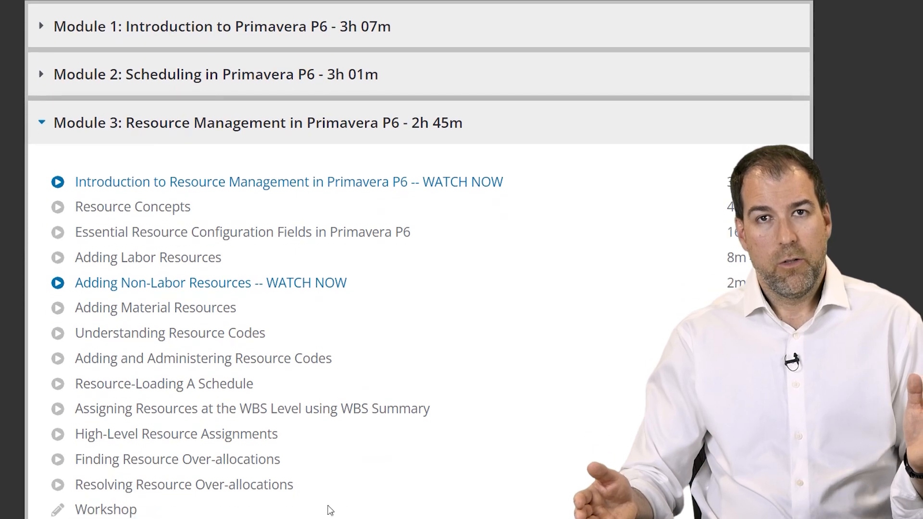
pyautogui.moveTo(302, 167)
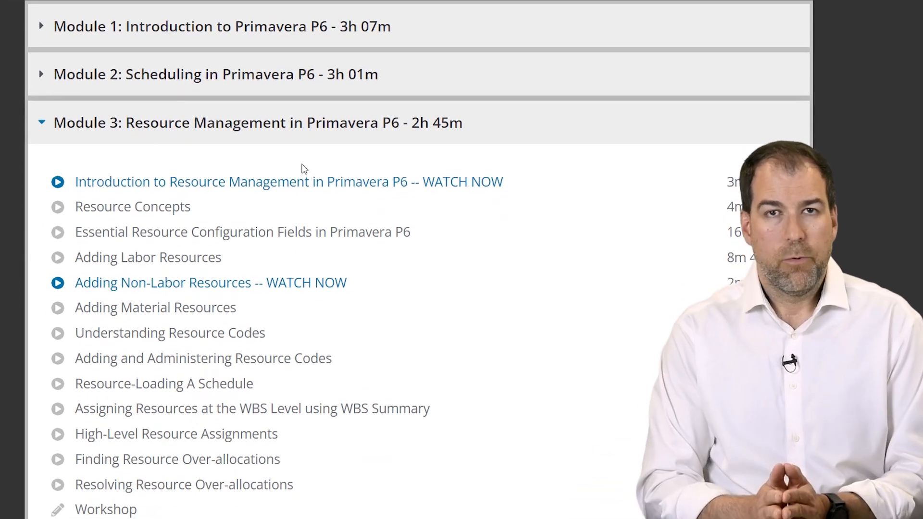
pyautogui.click(8, 507)
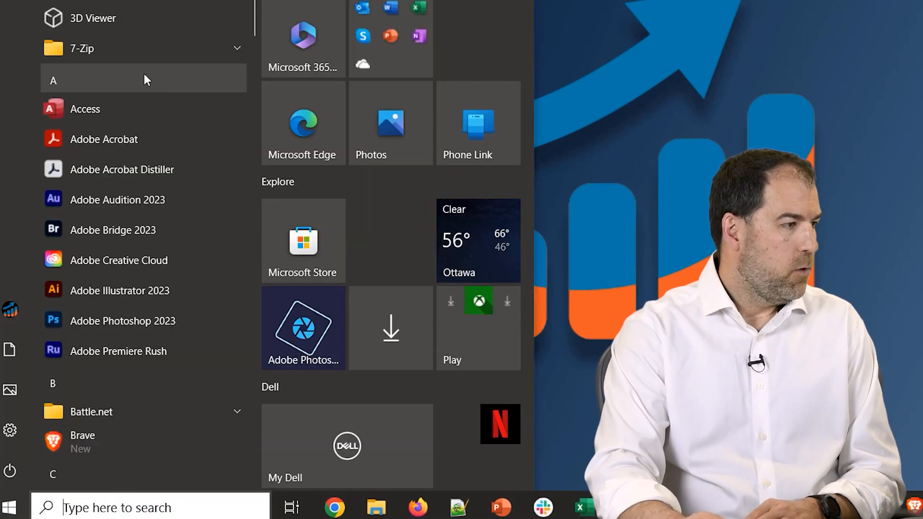
# - Launch P6 Professional 22 (x64) from the Oracle - Primavera P6 Start menu folder
pyautogui.scroll(-3)
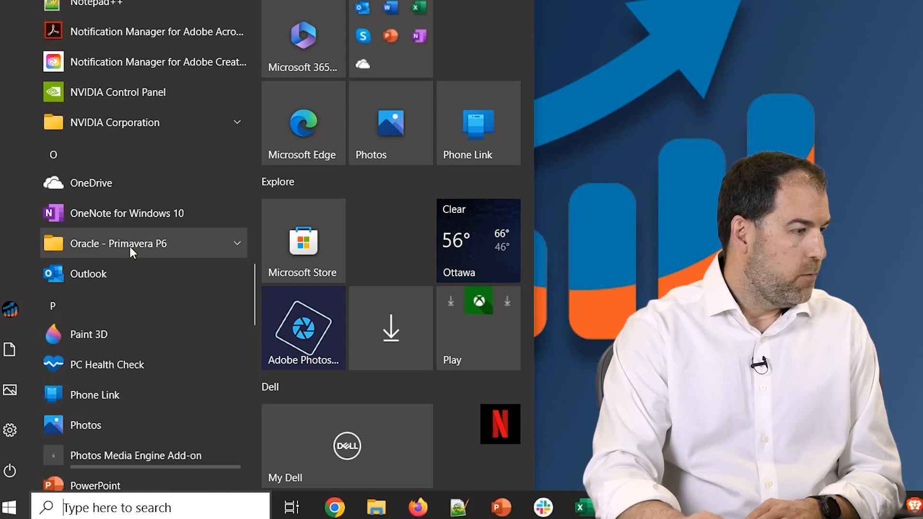
pyautogui.click(117, 244)
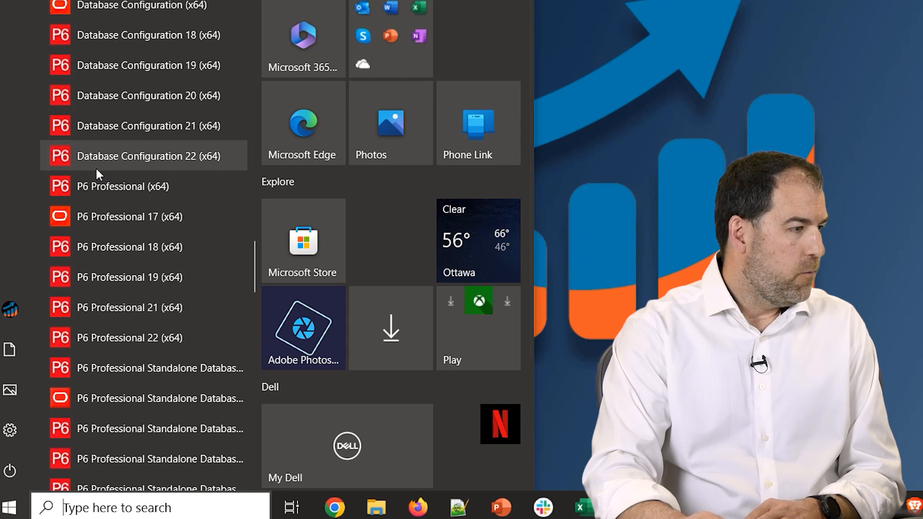
pyautogui.scroll(-3)
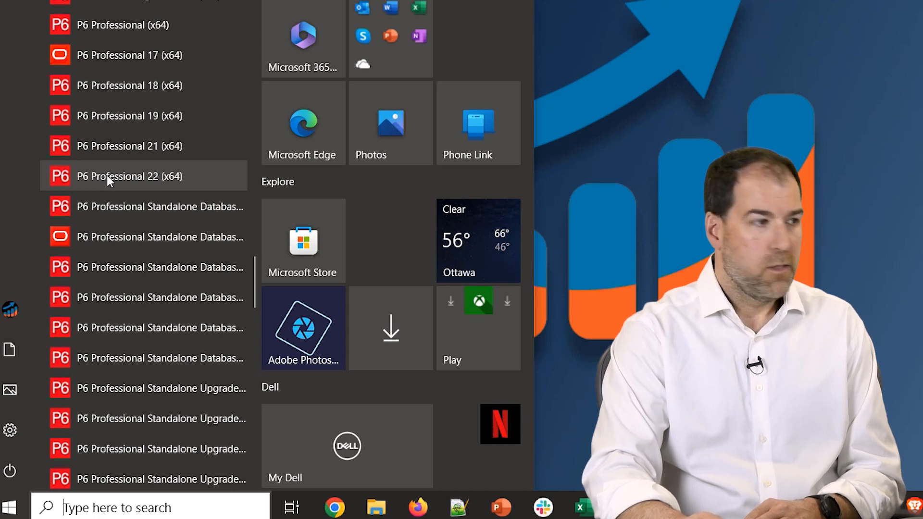
pyautogui.click(128, 176)
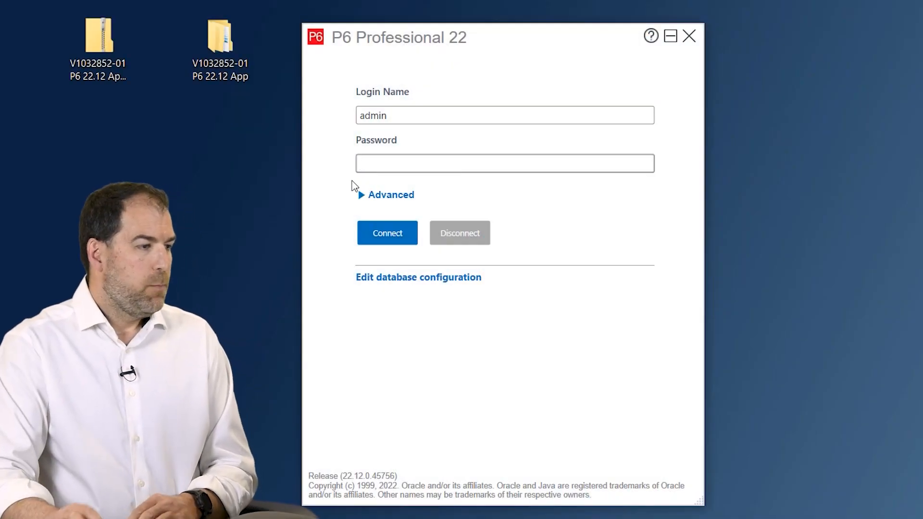
# - Connect as admin to the p6_2212 database after checking the Advanced database setting
pyautogui.click(385, 195)
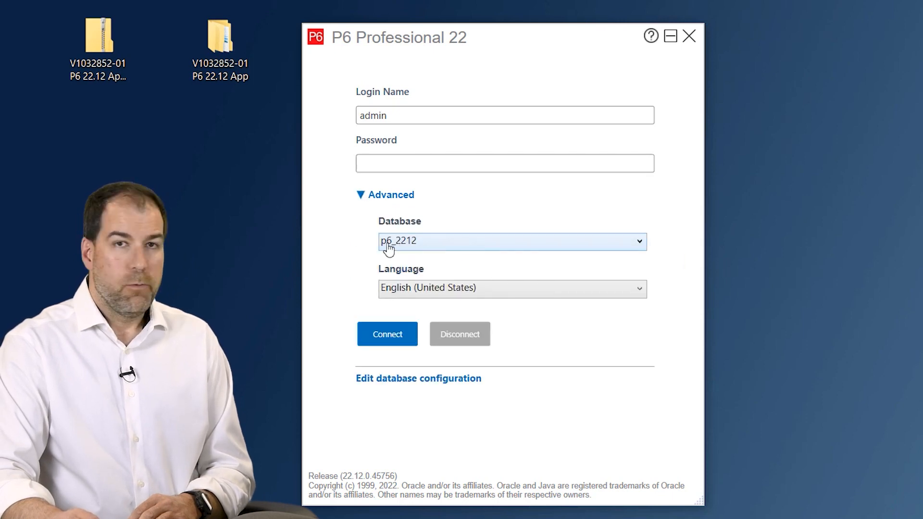
pyautogui.click(504, 163)
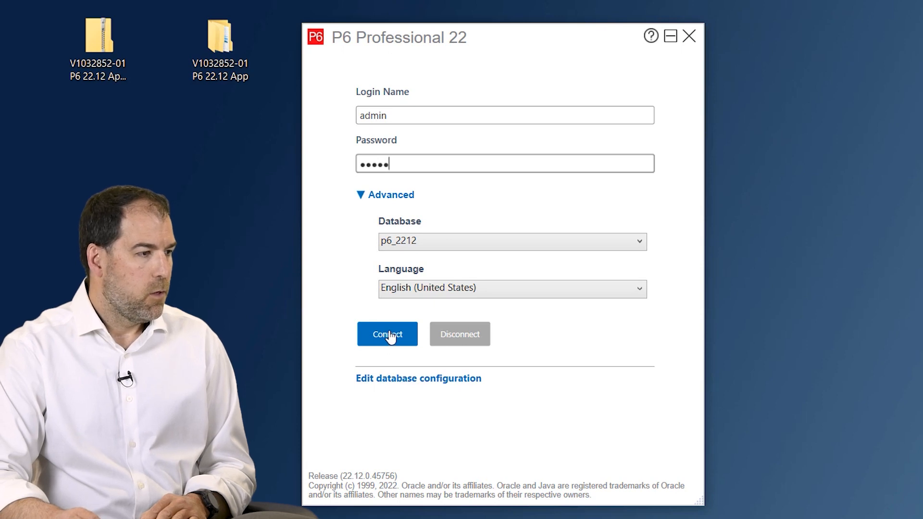
pyautogui.click(387, 333)
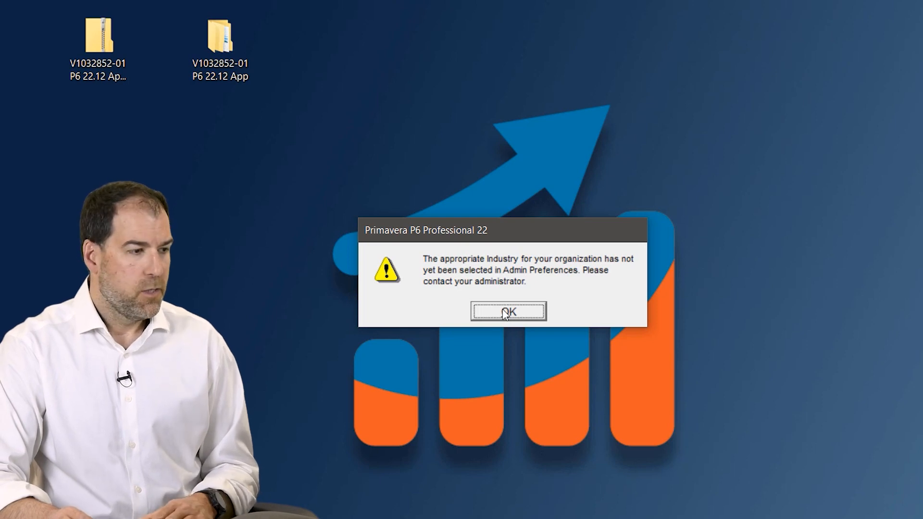
# - Acknowledge the no-industry warning and open Admin Preferences from the Admin menu
pyautogui.click(507, 312)
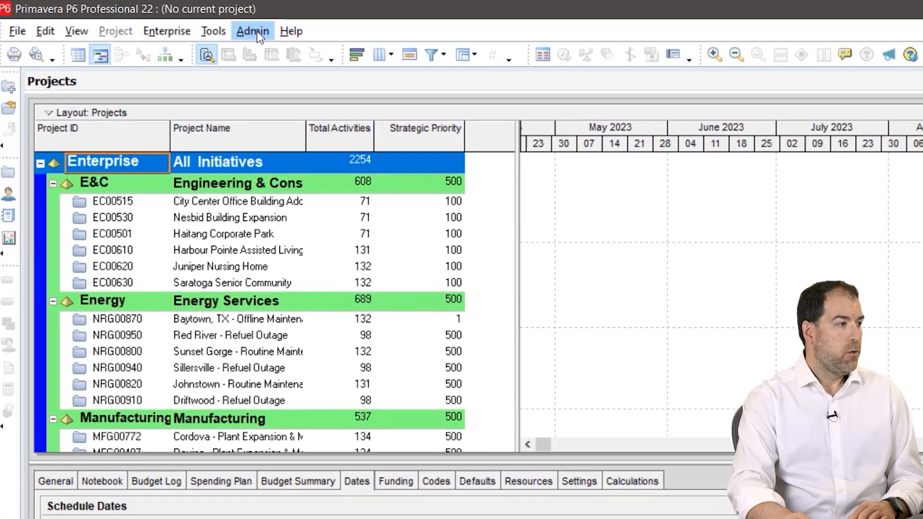
pyautogui.click(253, 31)
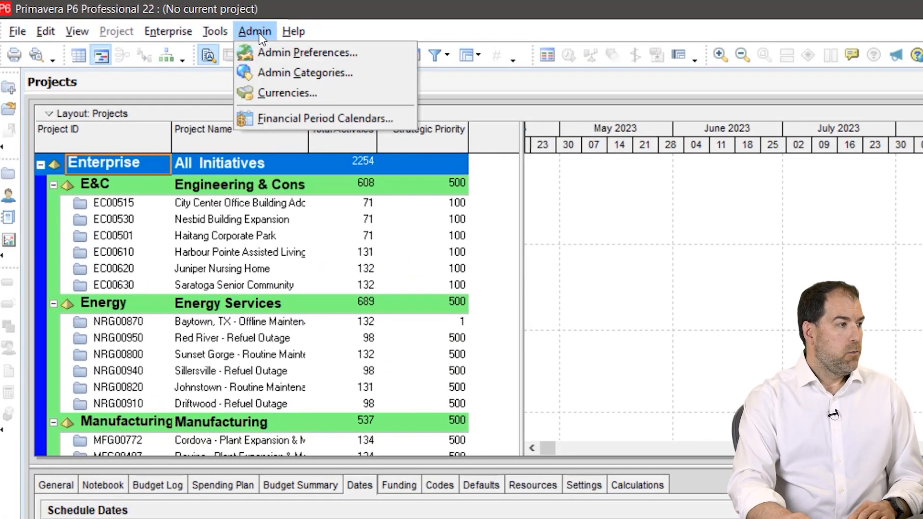
pyautogui.click(415, 363)
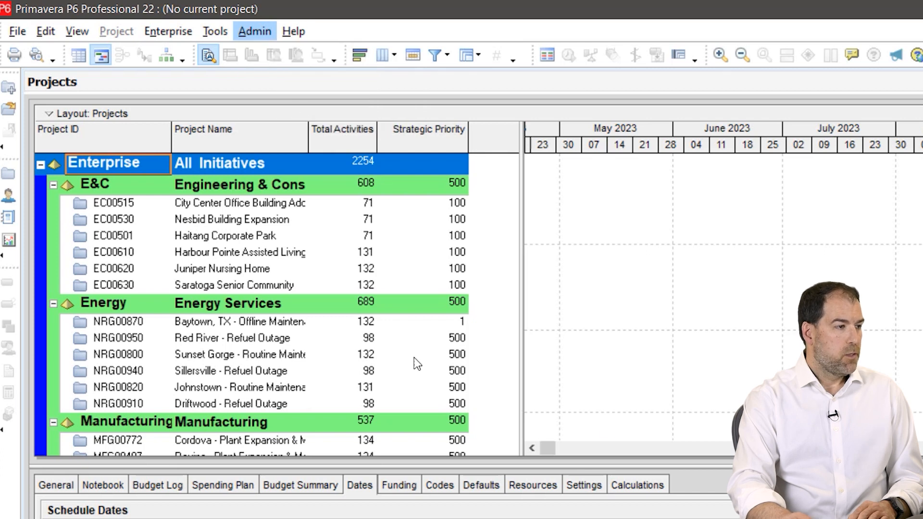
pyautogui.click(255, 31)
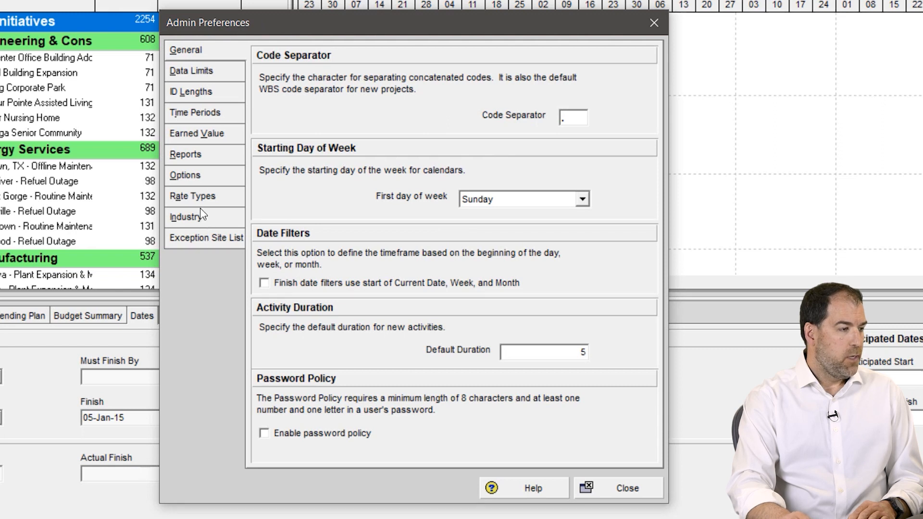
# - Select Engineering and Construction on the Industry tab and confirm the change notice
pyautogui.click(186, 216)
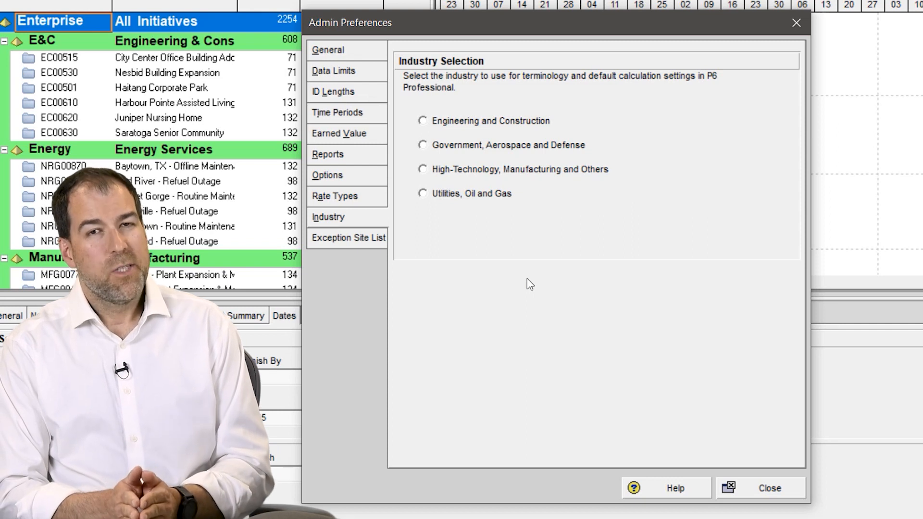
pyautogui.moveTo(428, 110)
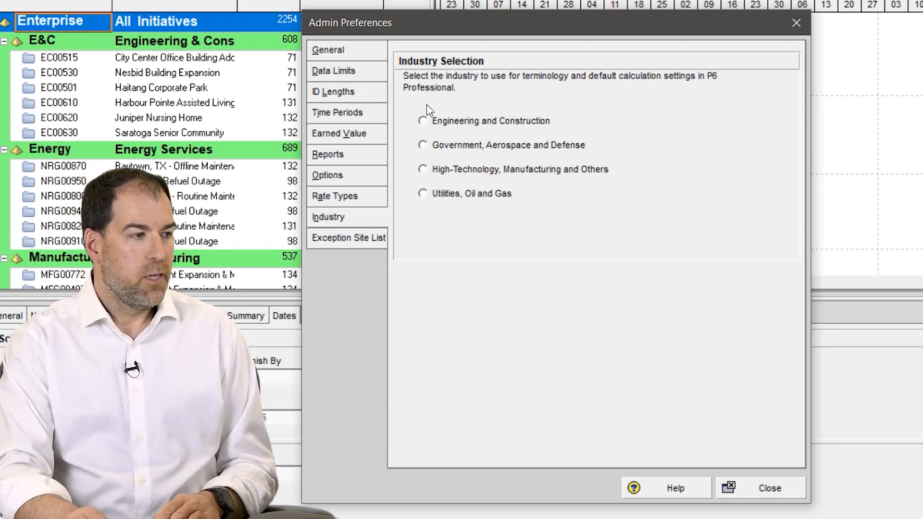
pyautogui.click(422, 121)
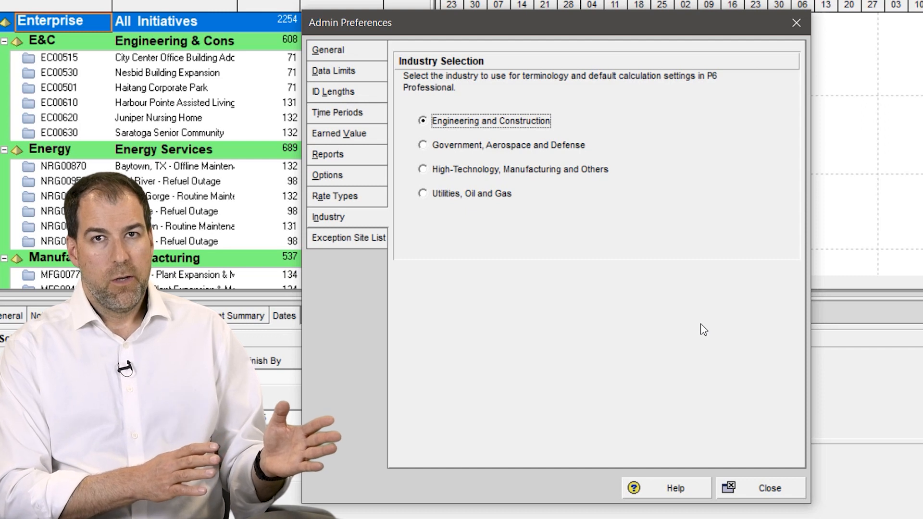
pyautogui.moveTo(651, 378)
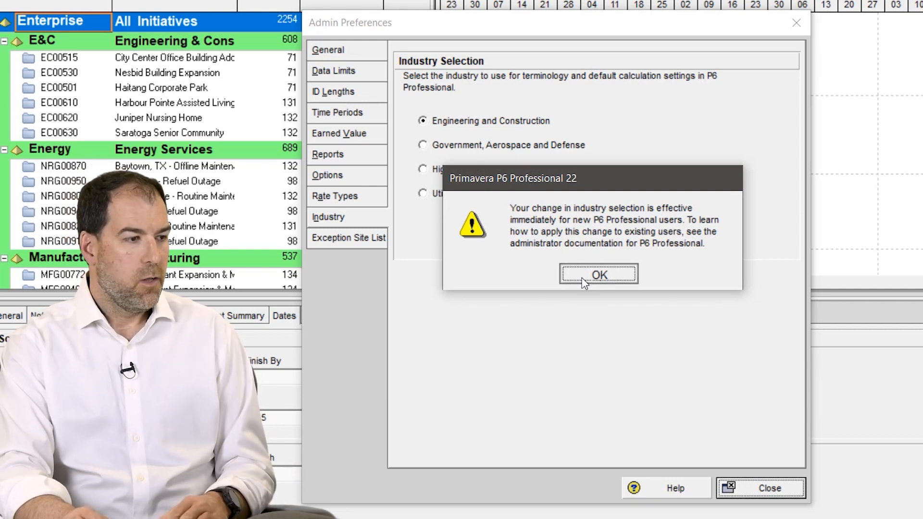
pyautogui.click(598, 275)
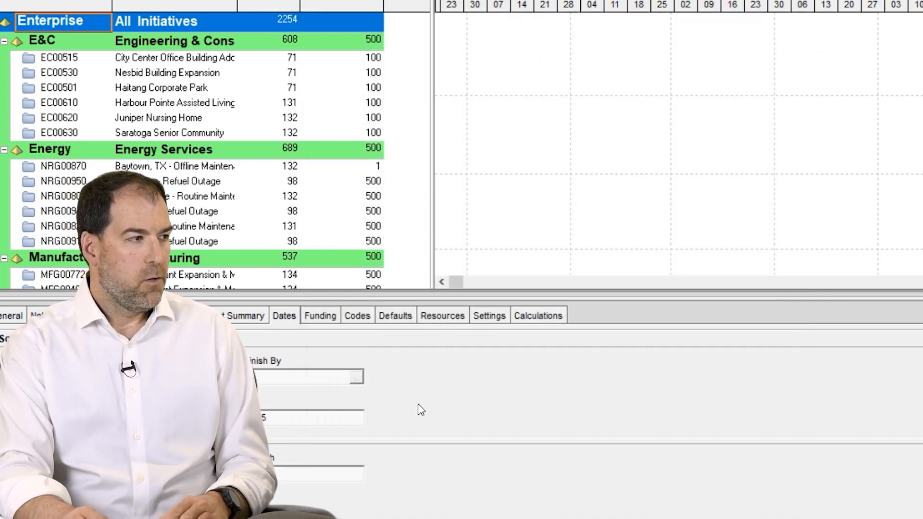